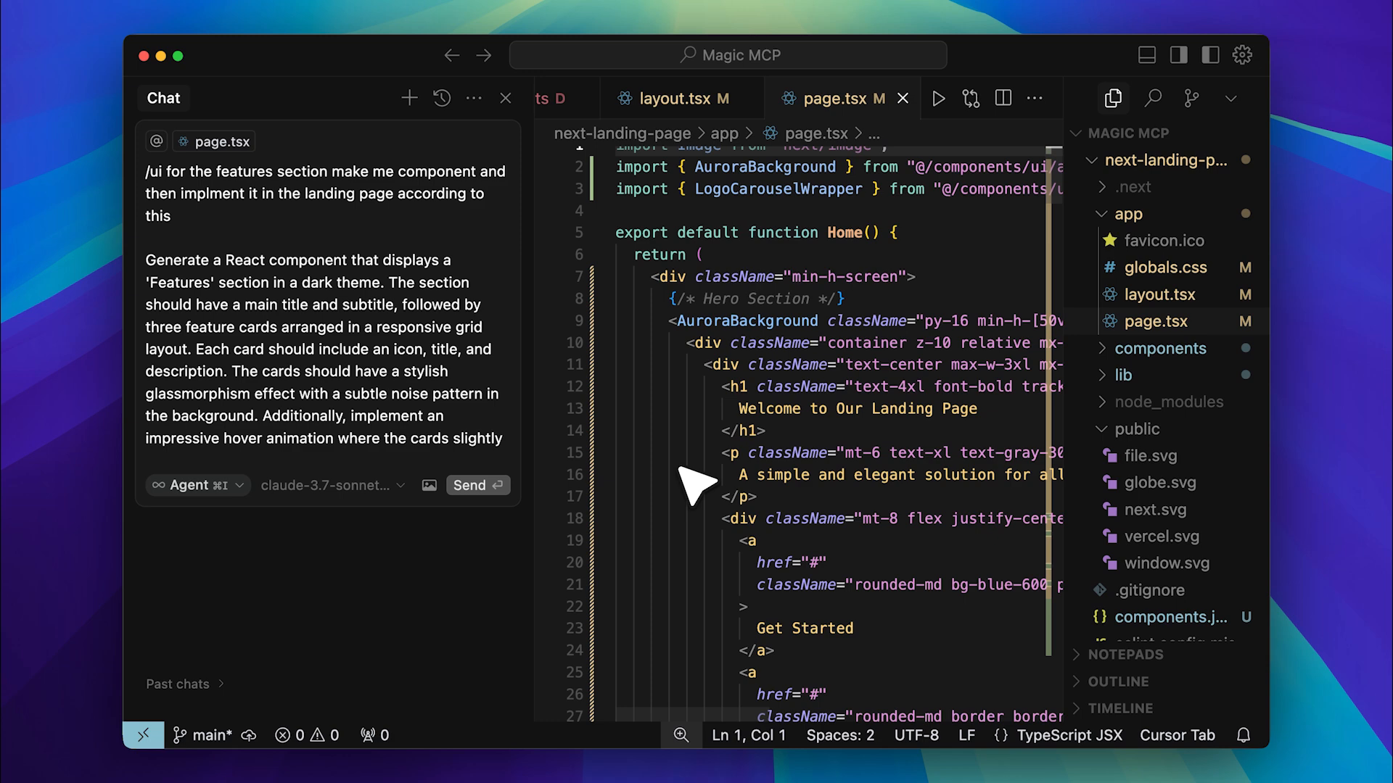
mouse_move(481, 300)
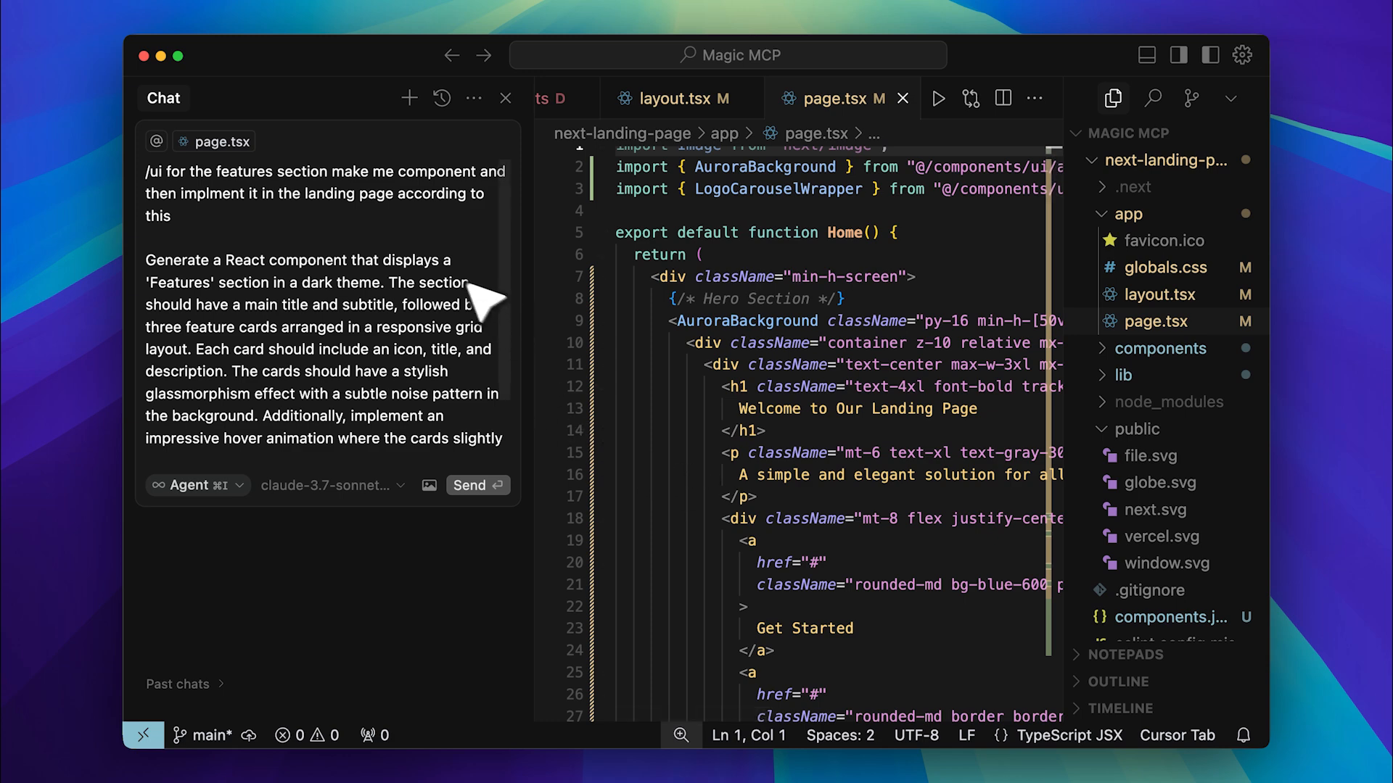
mouse_move(418, 258)
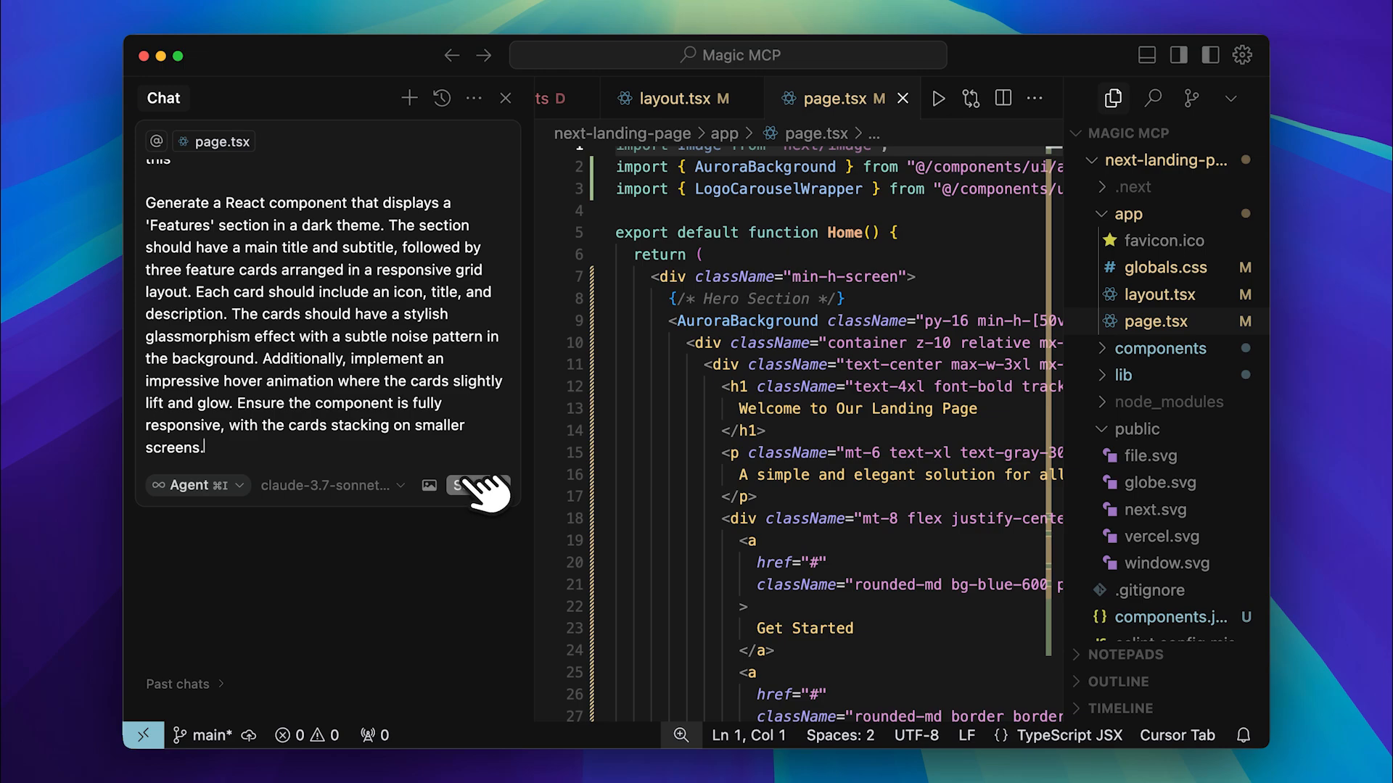
Step: Send the Features section request so the agent starts the 21st magic component builder
click(463, 484)
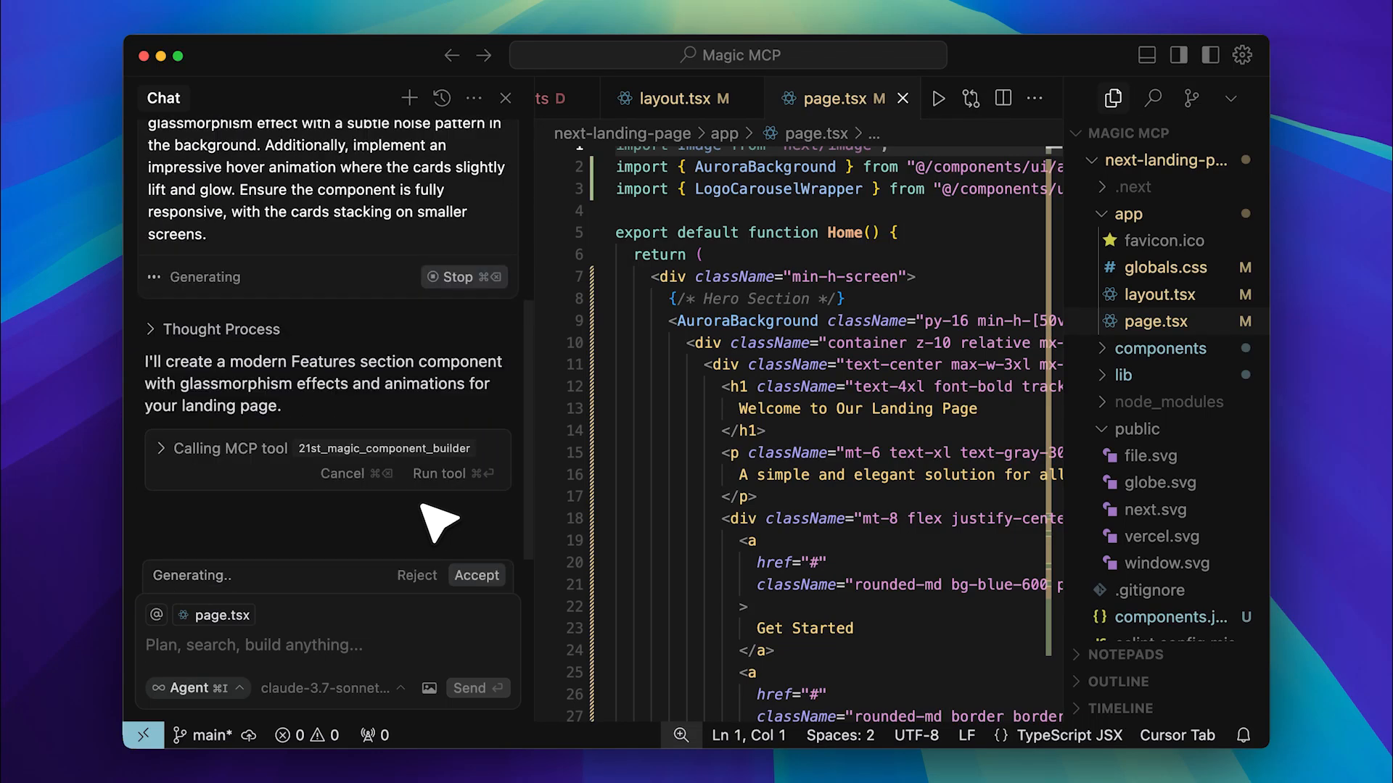
mouse_move(221, 533)
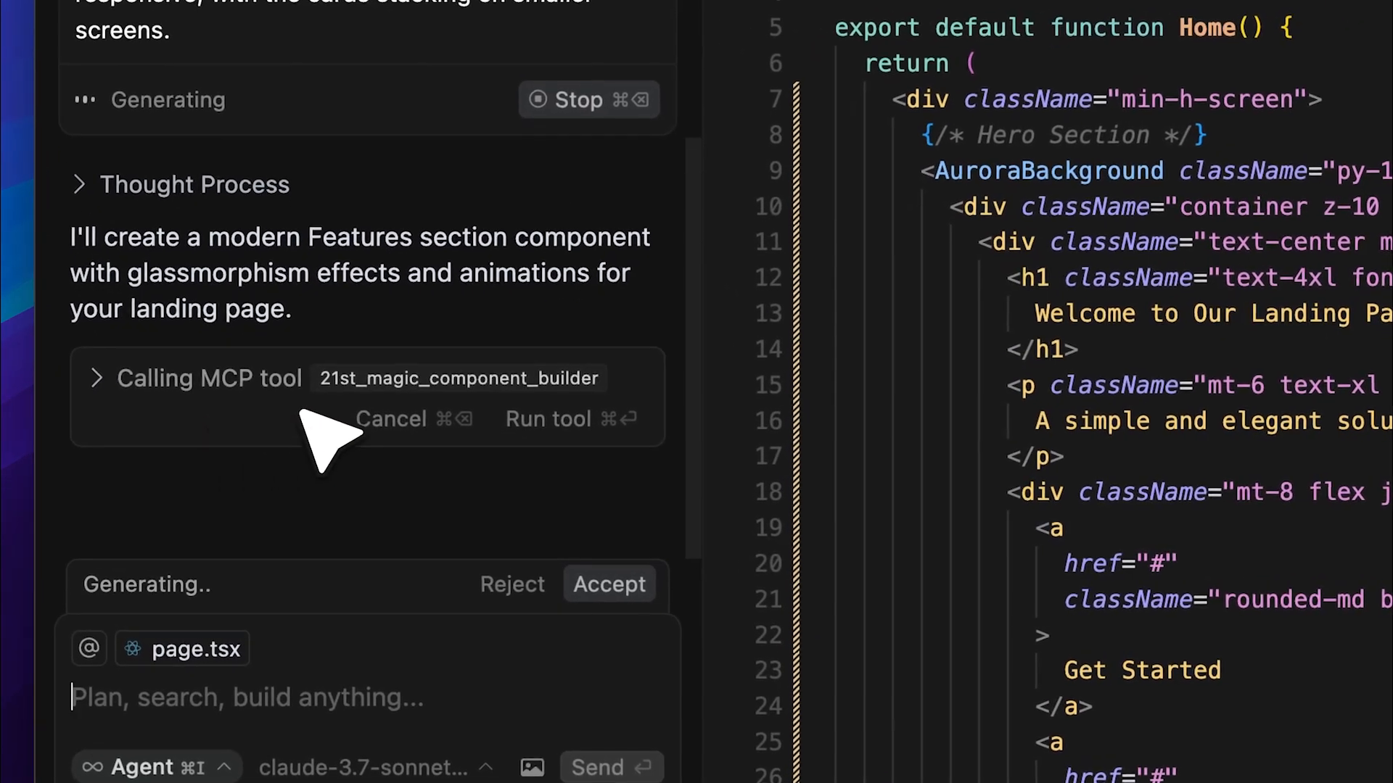
mouse_move(515, 435)
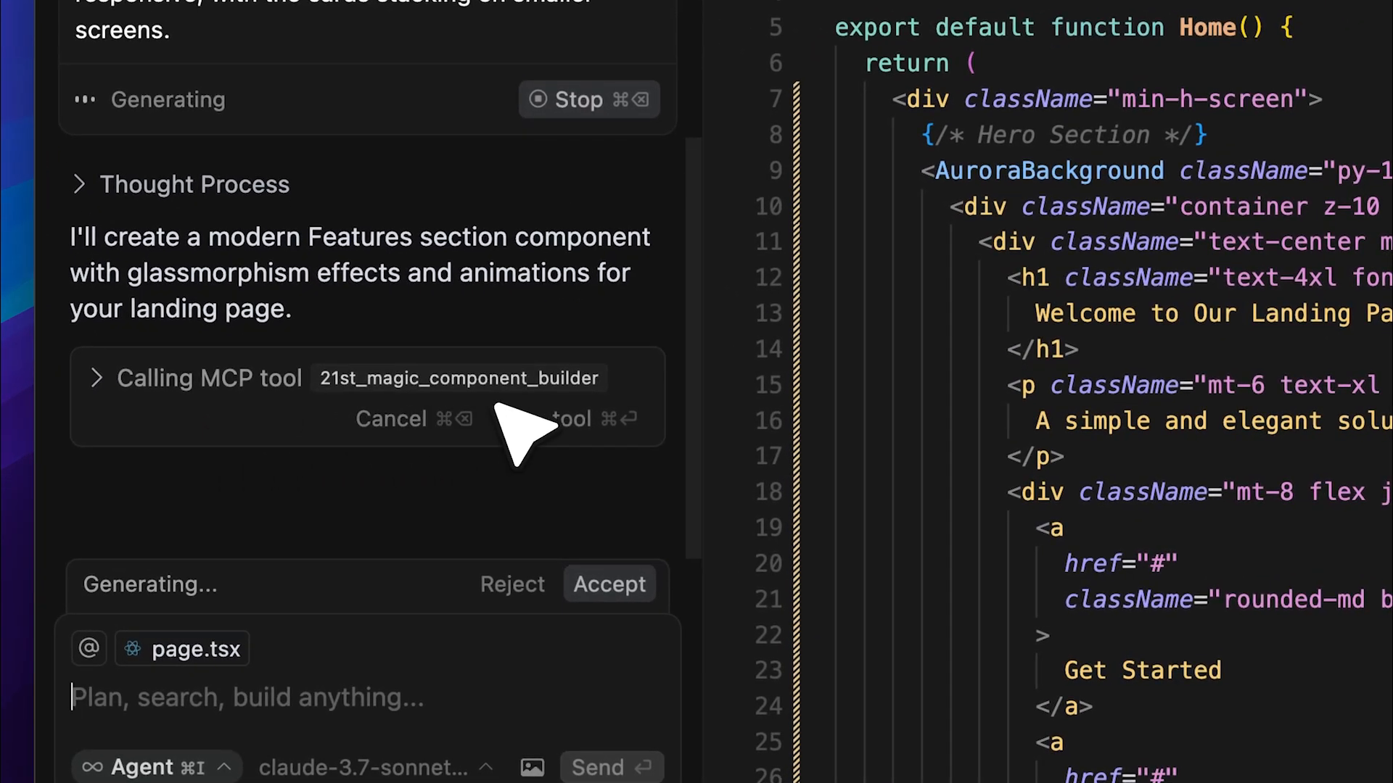
mouse_move(233, 460)
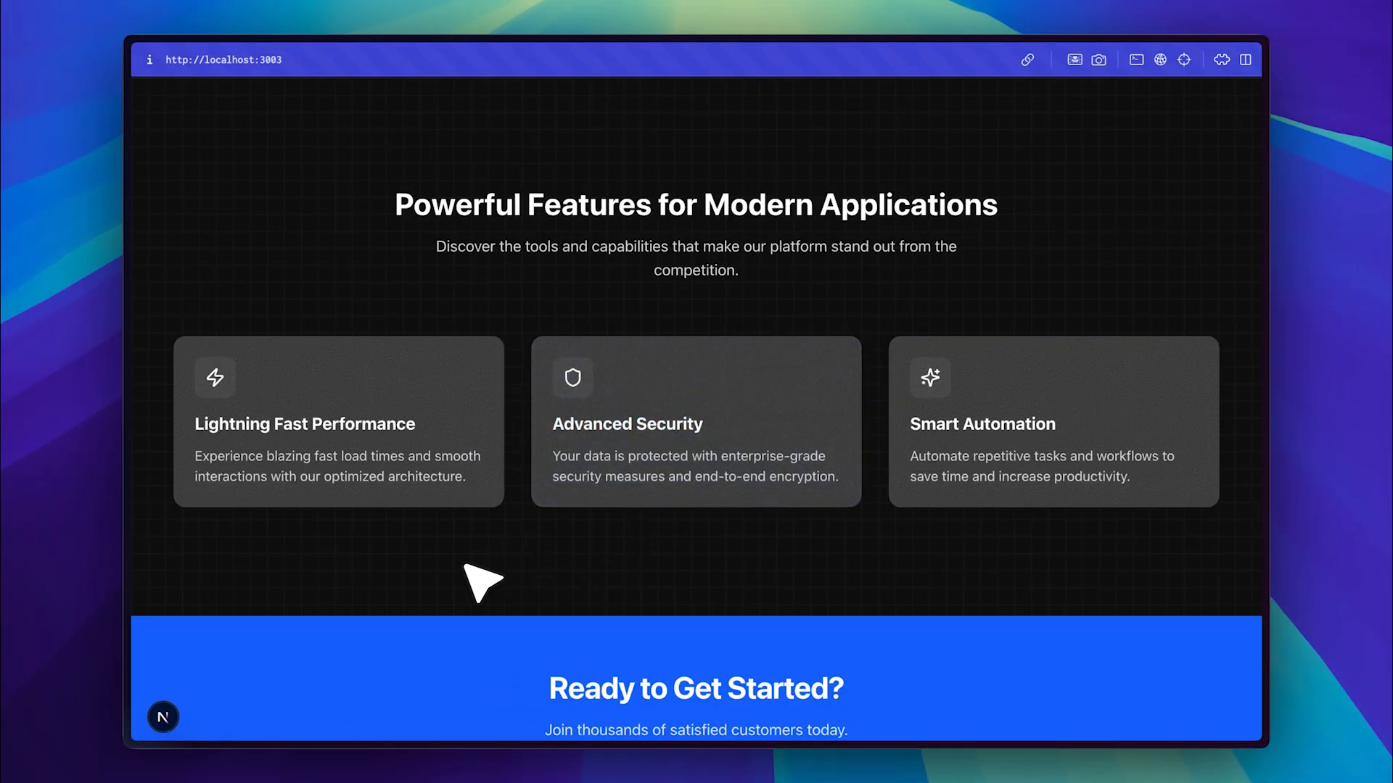
mouse_move(315, 192)
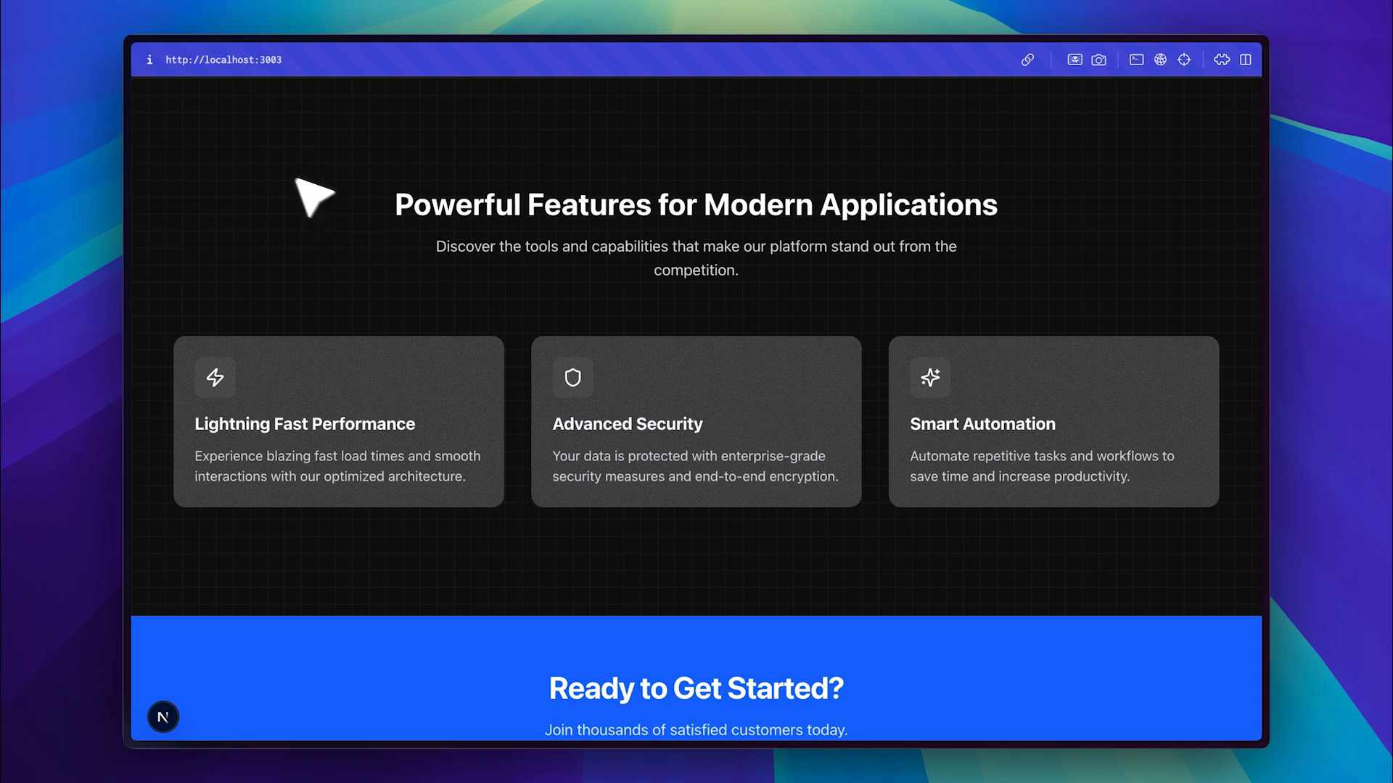
mouse_move(337, 240)
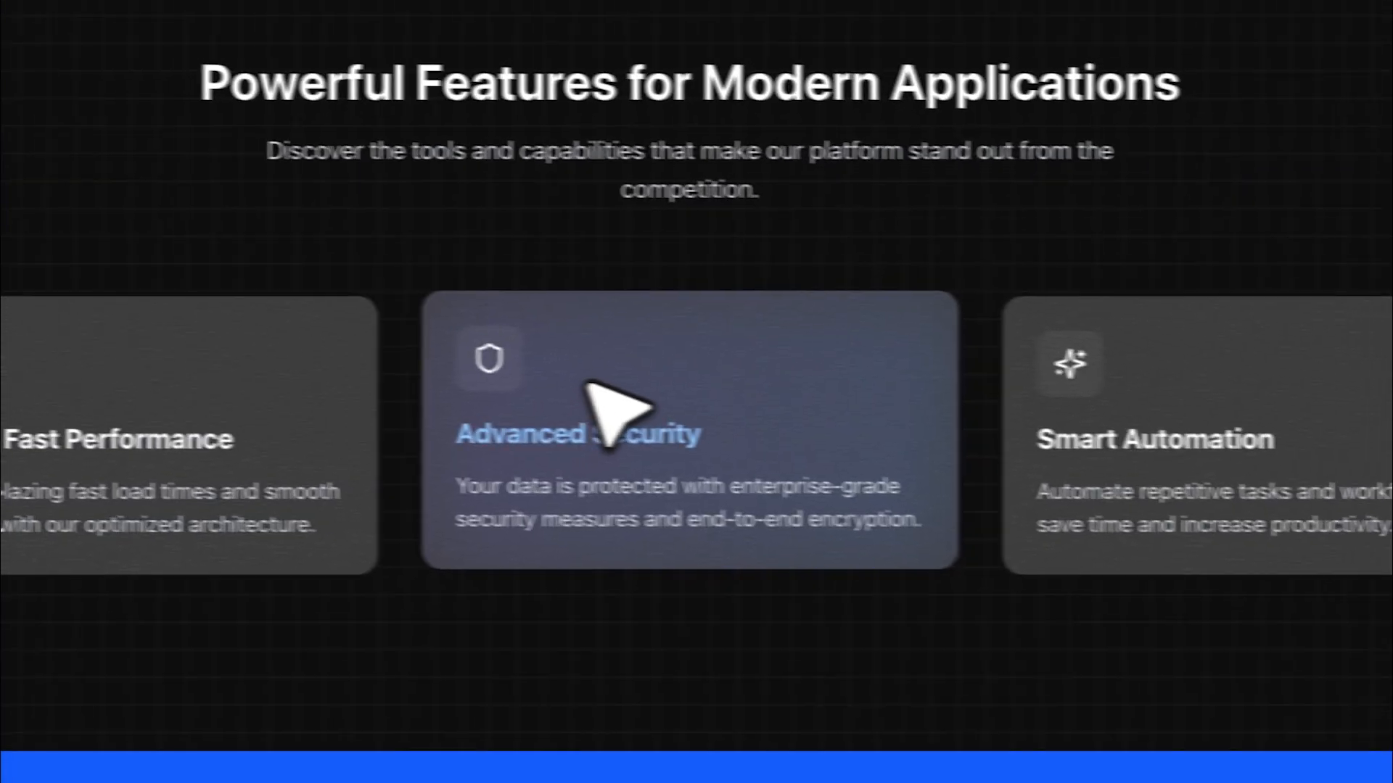
scroll(down, 3)
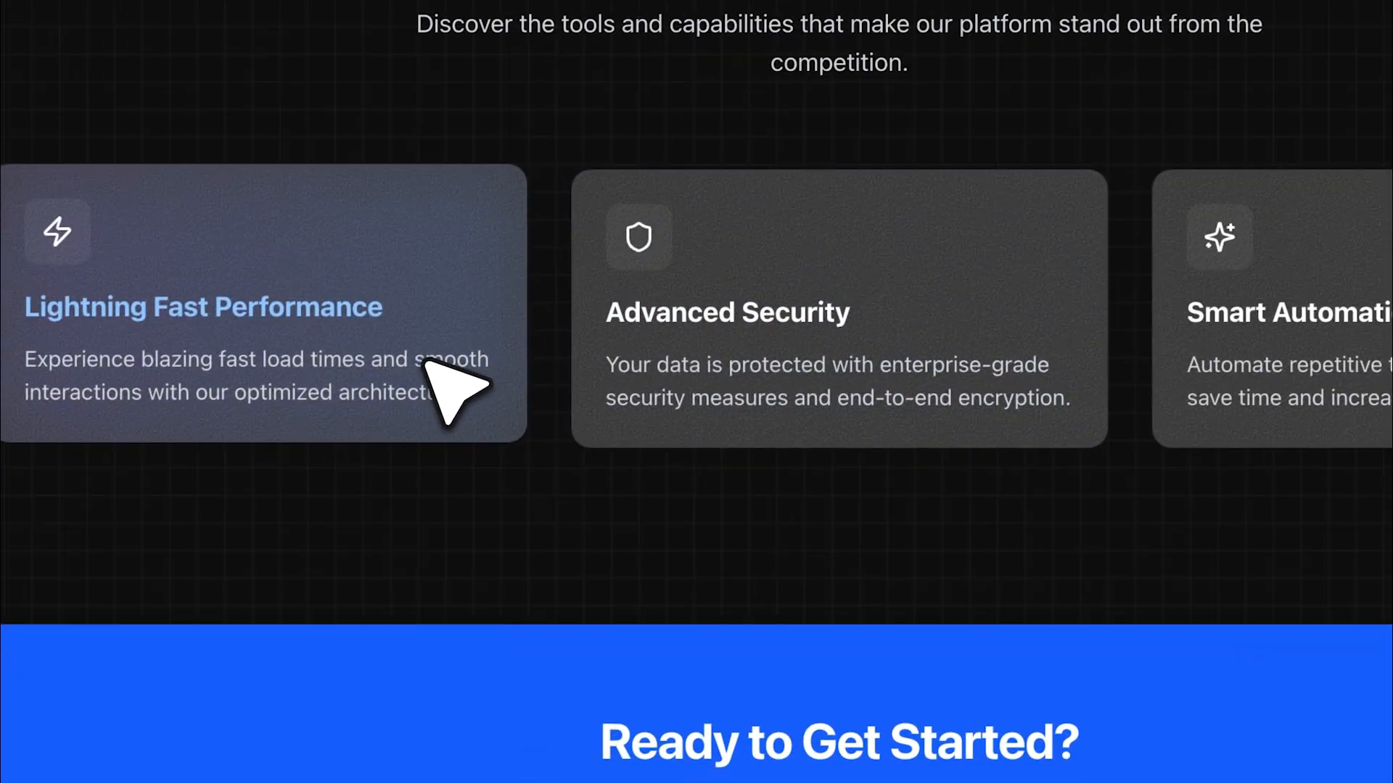
mouse_move(491, 541)
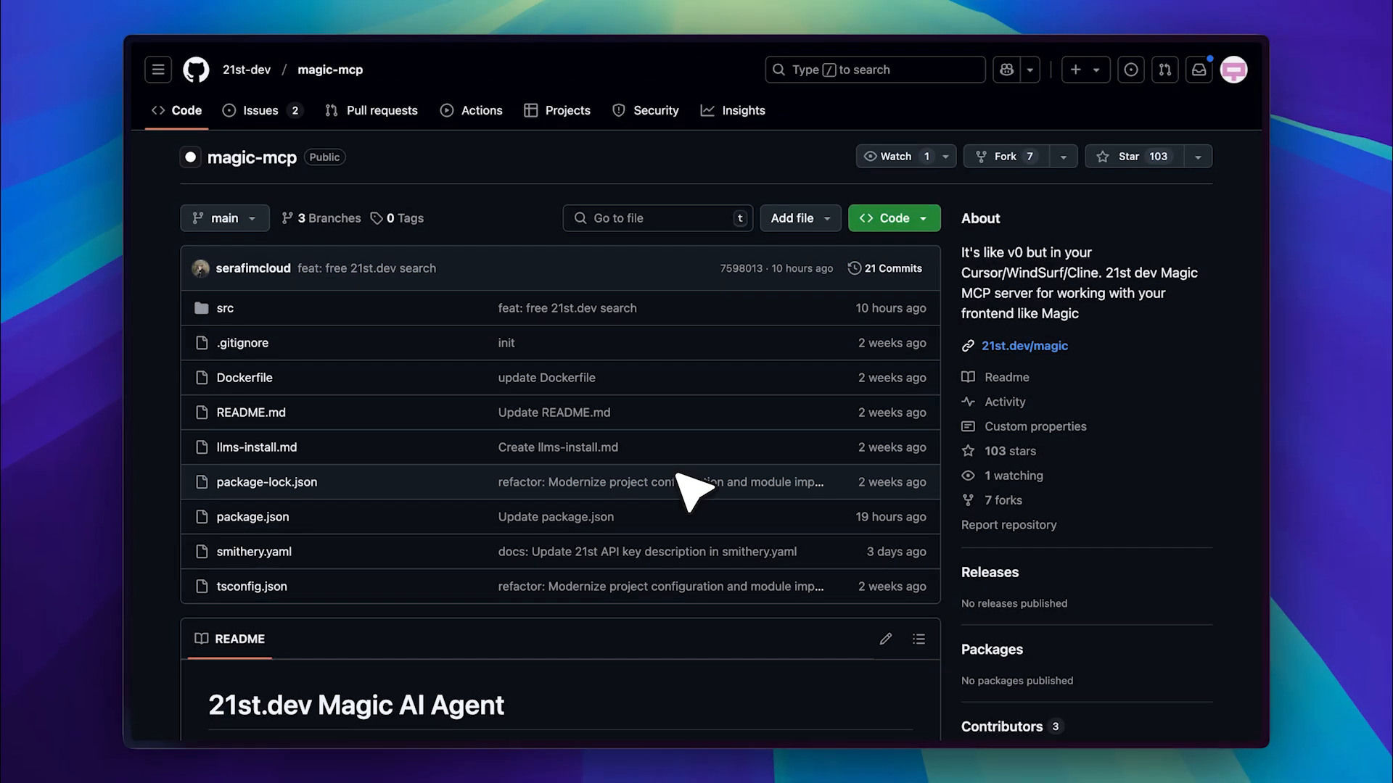
Step: Scroll the magic-mcp README to Getting Started, Installation and the Cursor/Windsurf config blocks
scroll(down, 3)
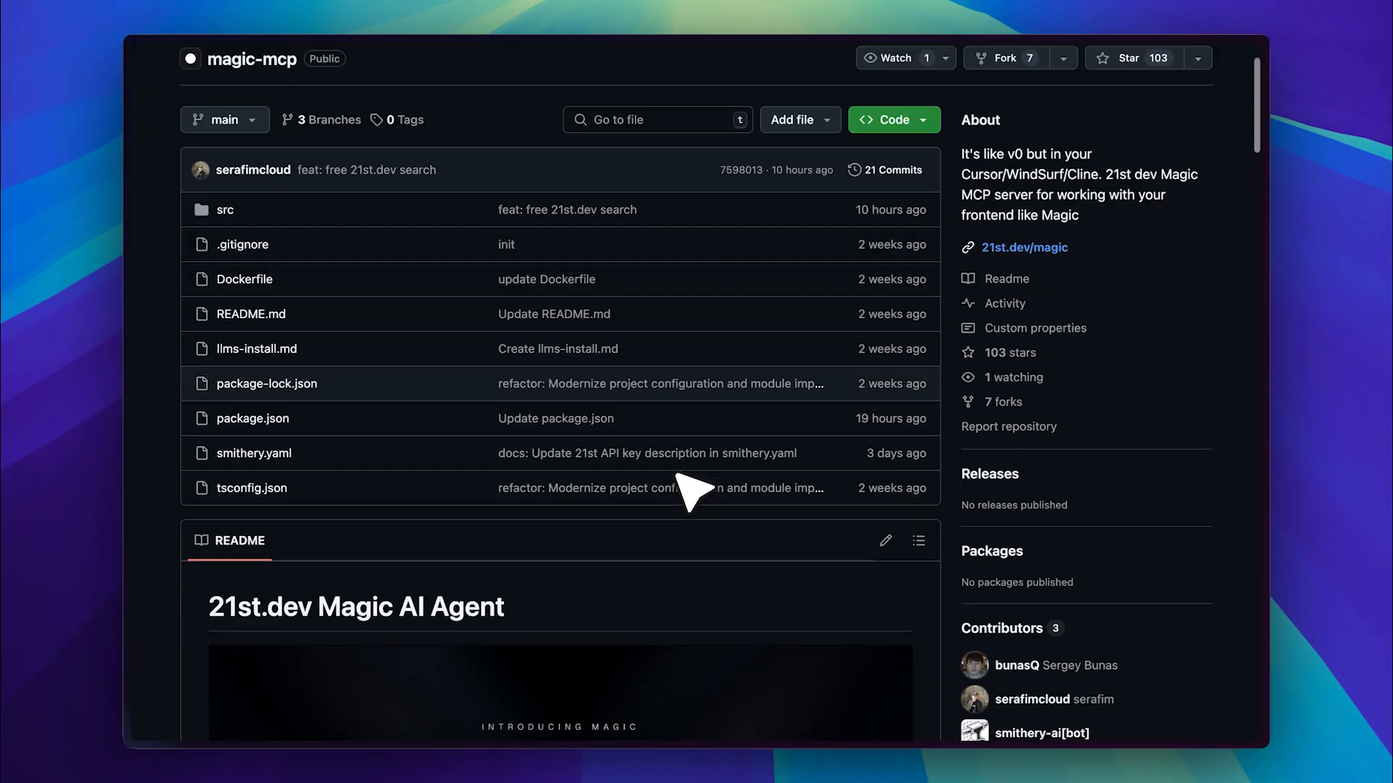
scroll(down, 3)
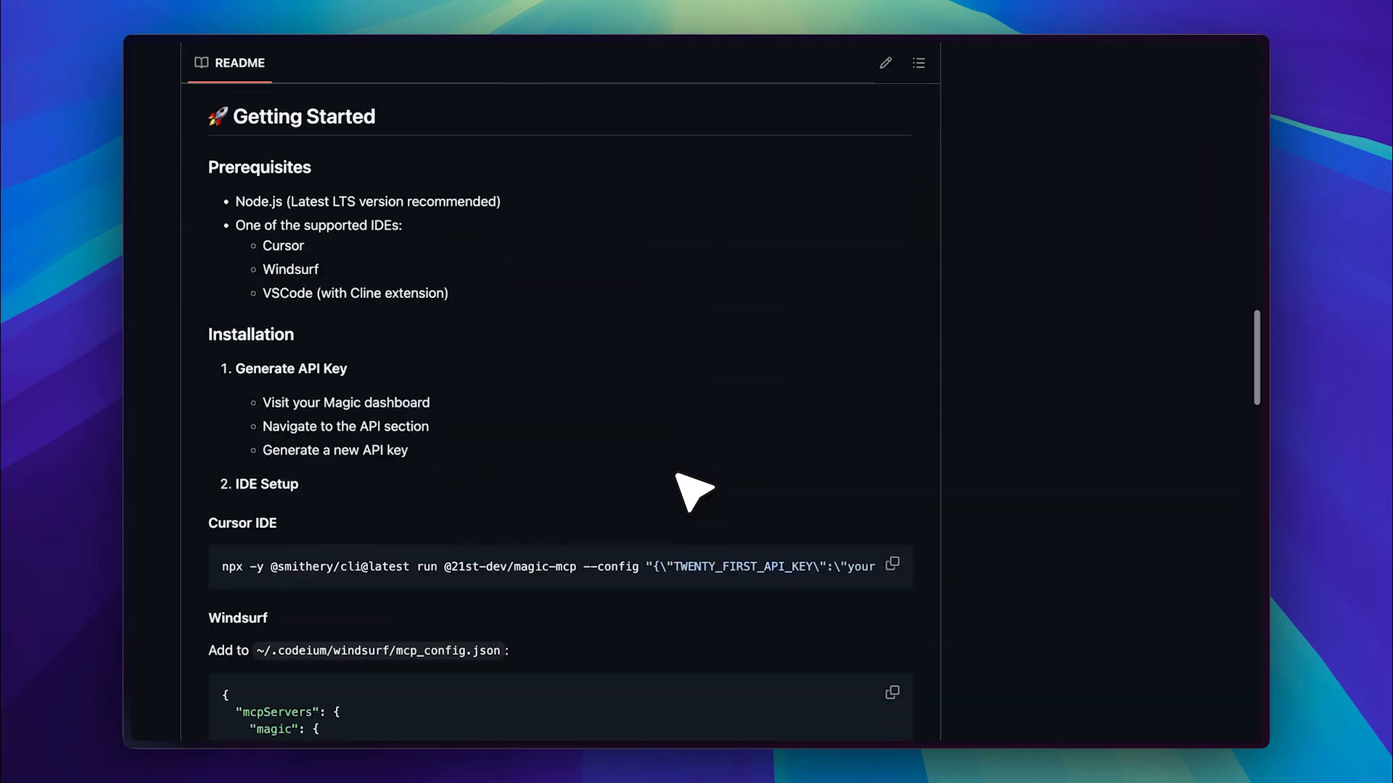
scroll(down, 3)
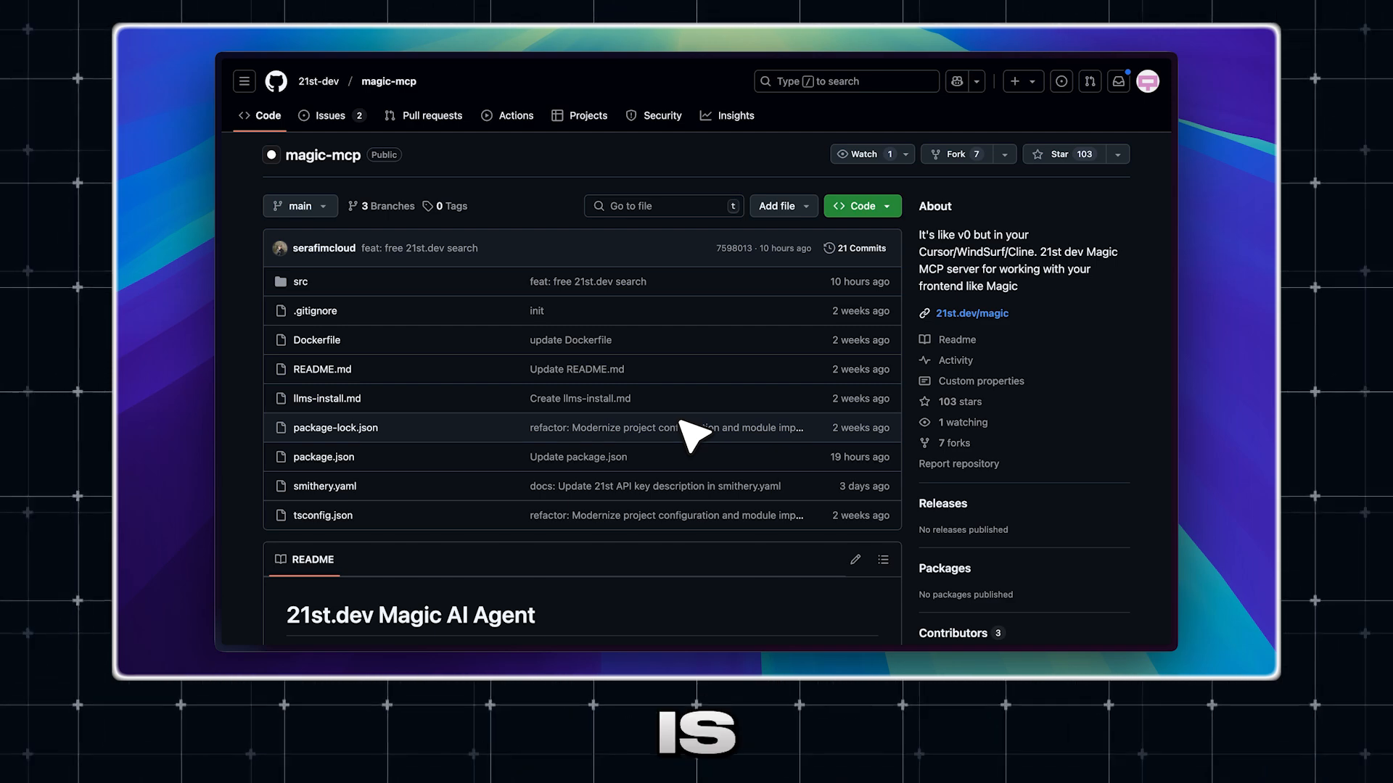
scroll(down, 3)
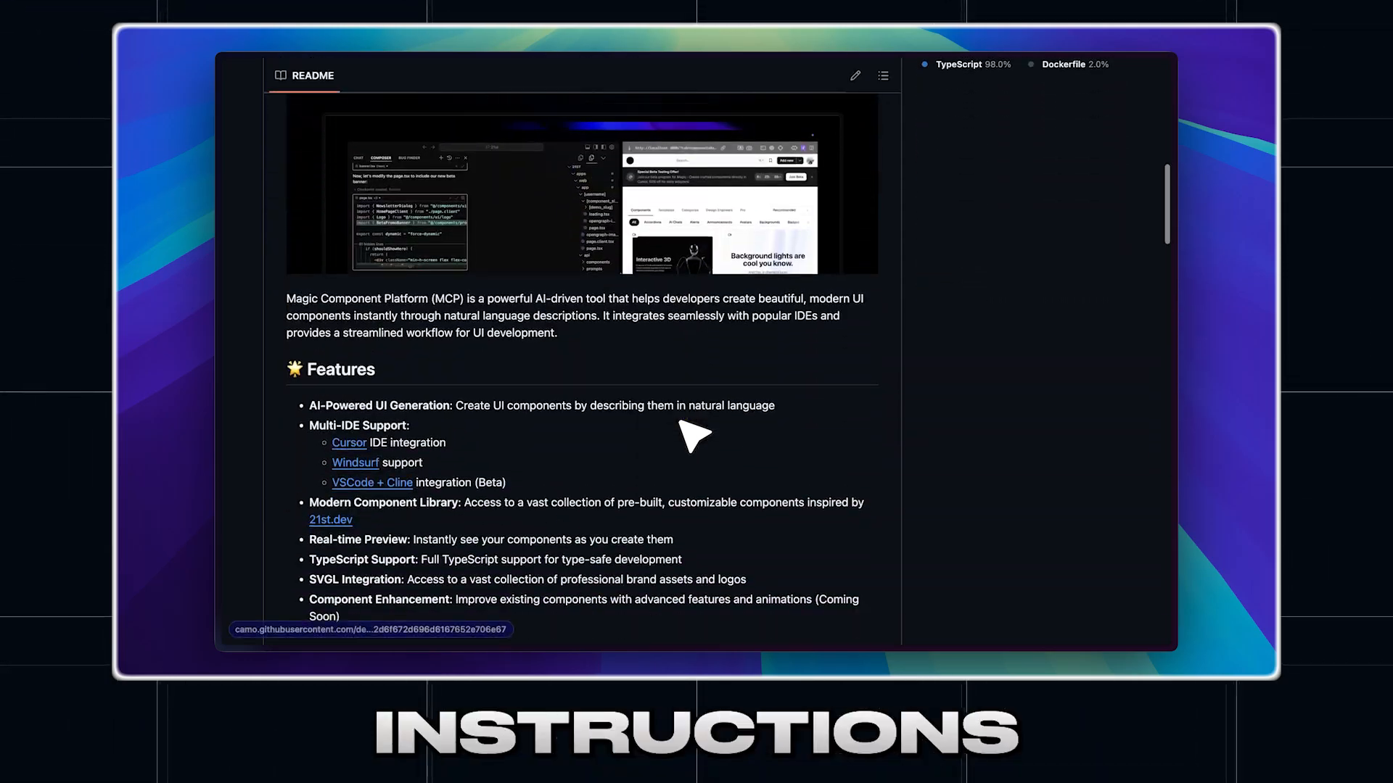
scroll(down, 3)
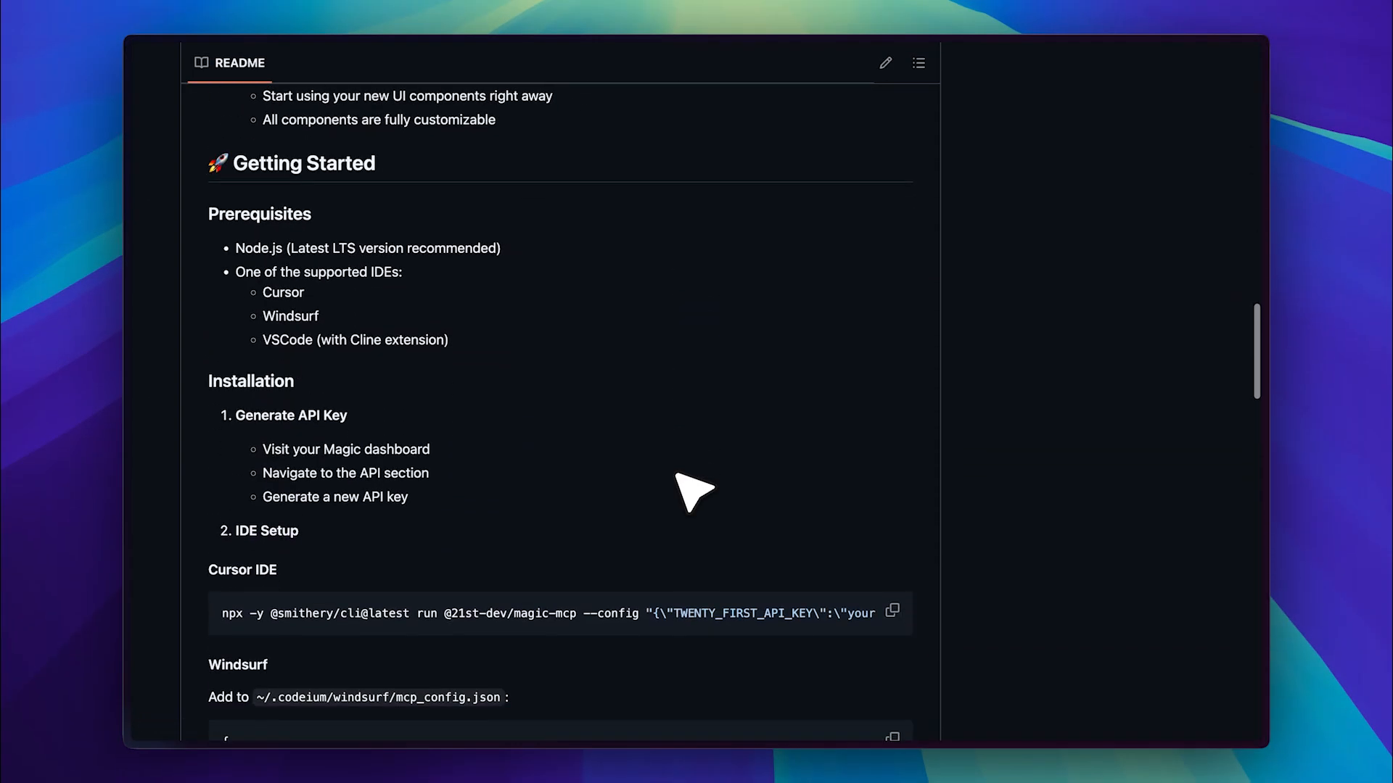
scroll(down, 3)
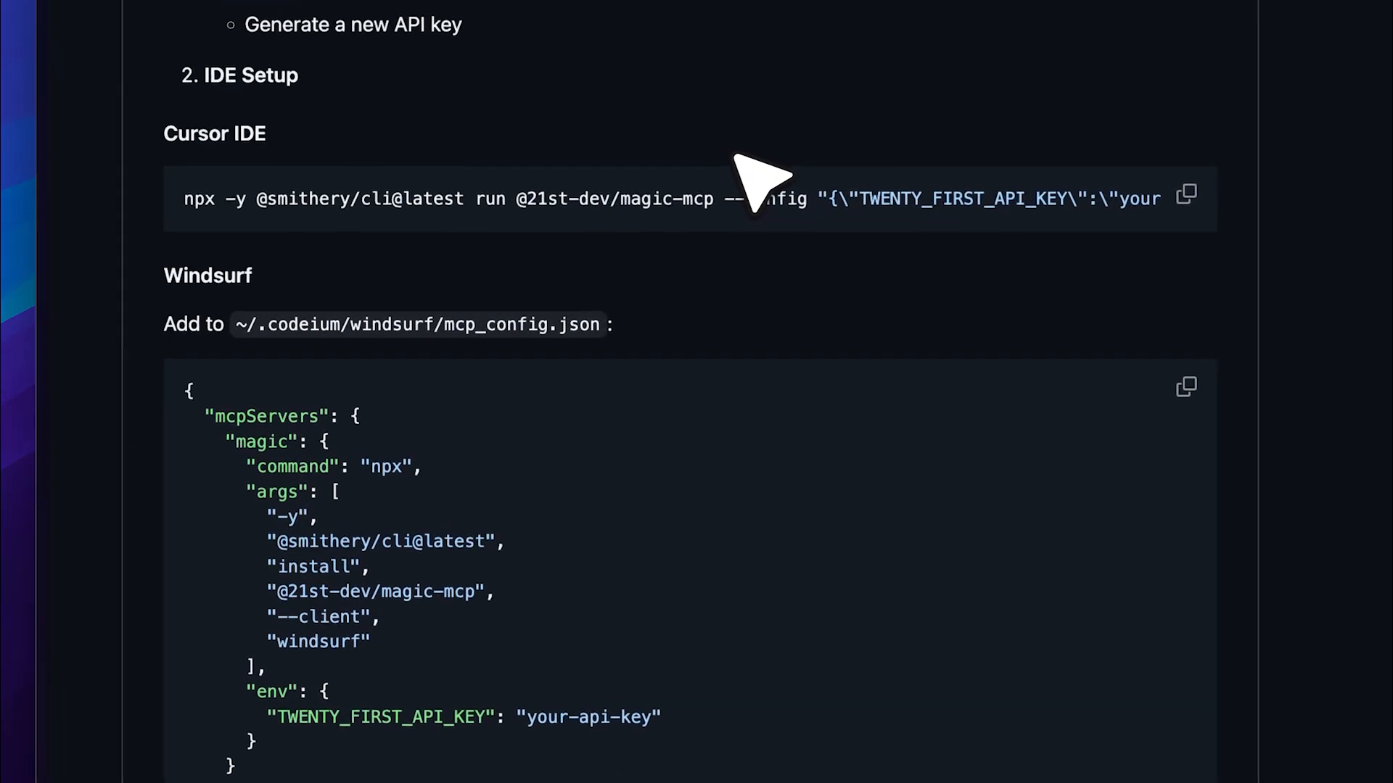
scroll(down, 3)
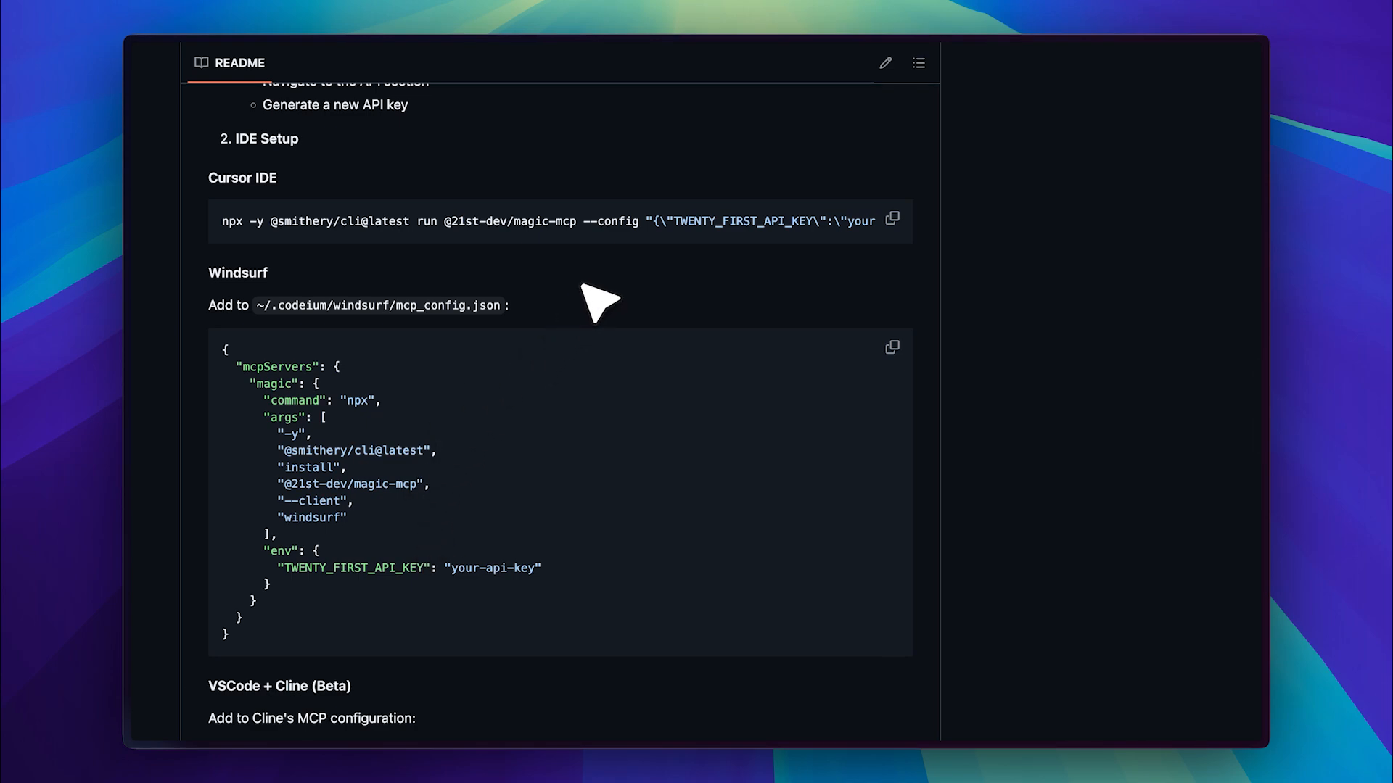
Step: Open the account avatar on the 21st.dev dashboard showing the Hobby plan
click(1233, 65)
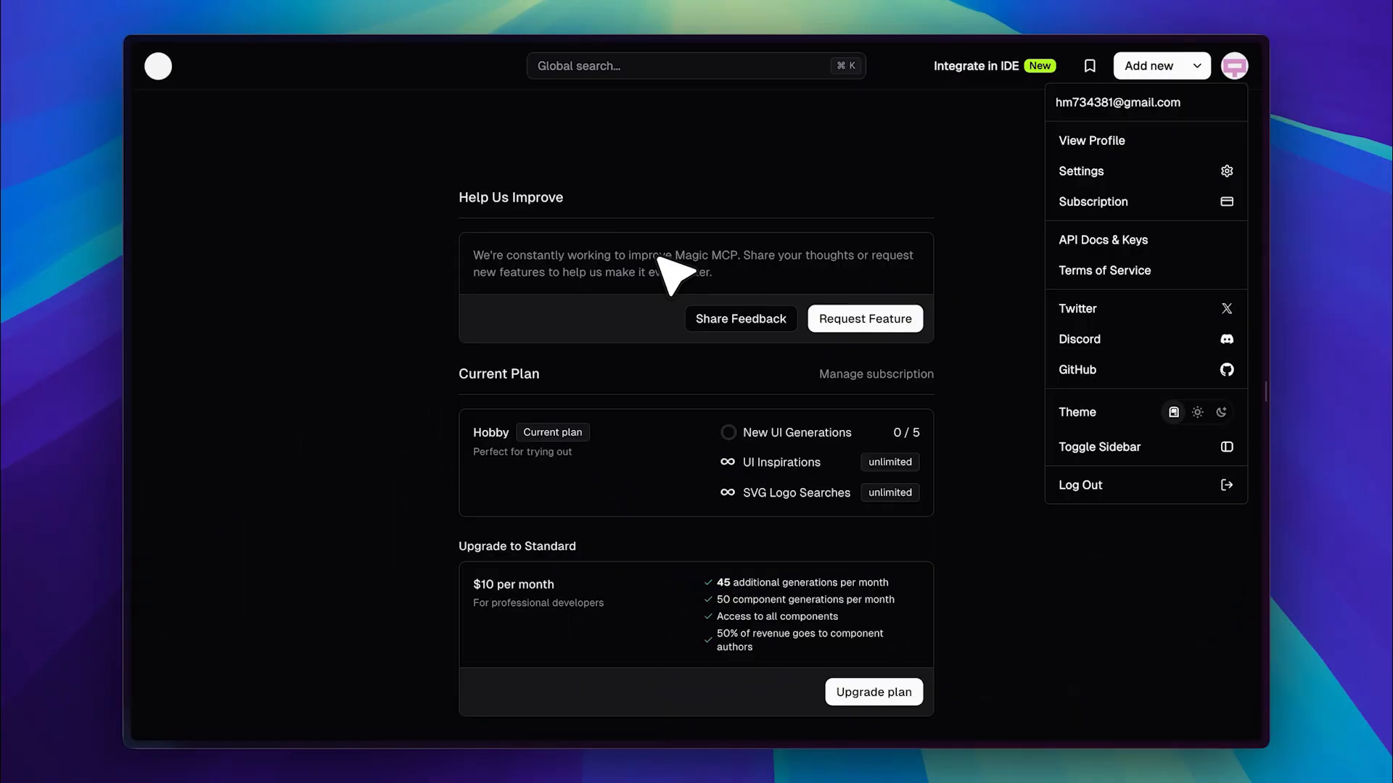
Step: Dismiss and reopen the profile avatar's account dropdown on the Magic dashboard
click(851, 202)
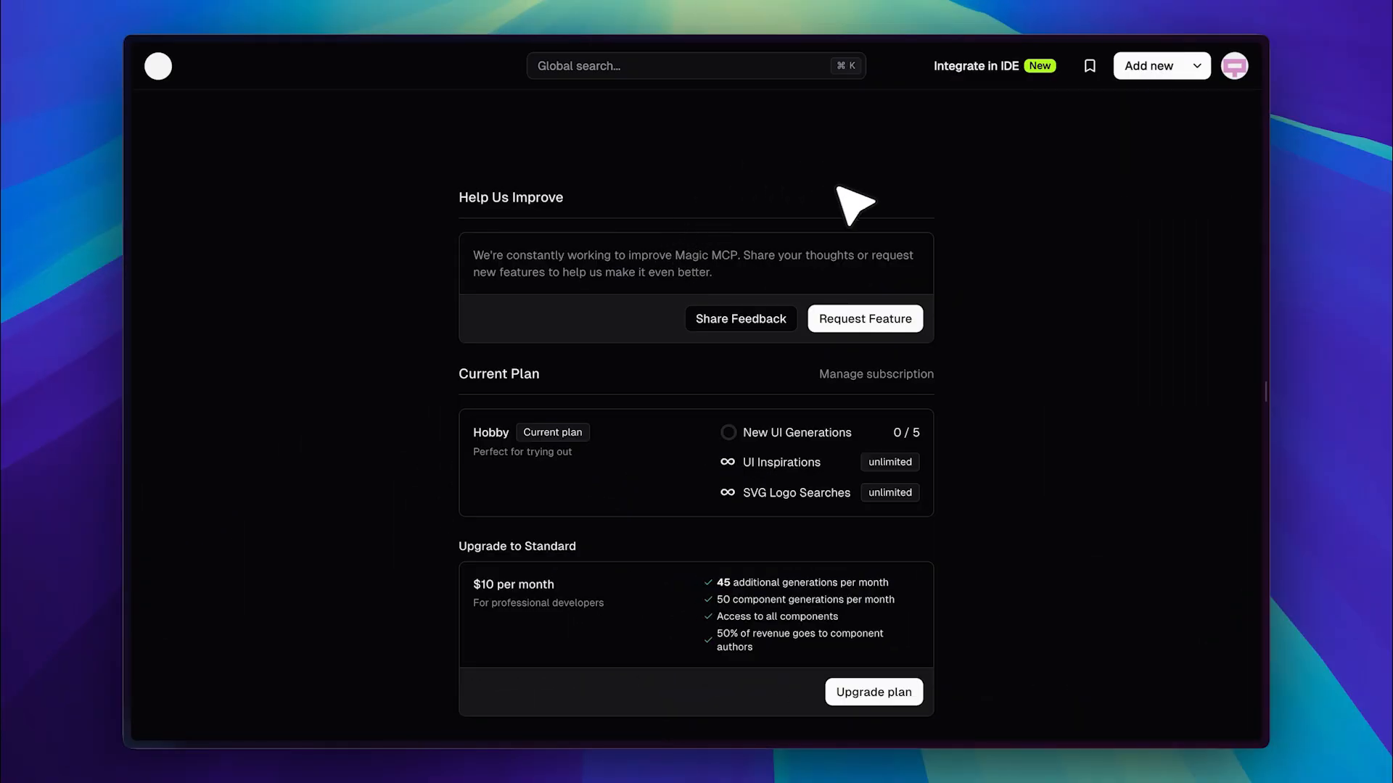
mouse_move(925, 213)
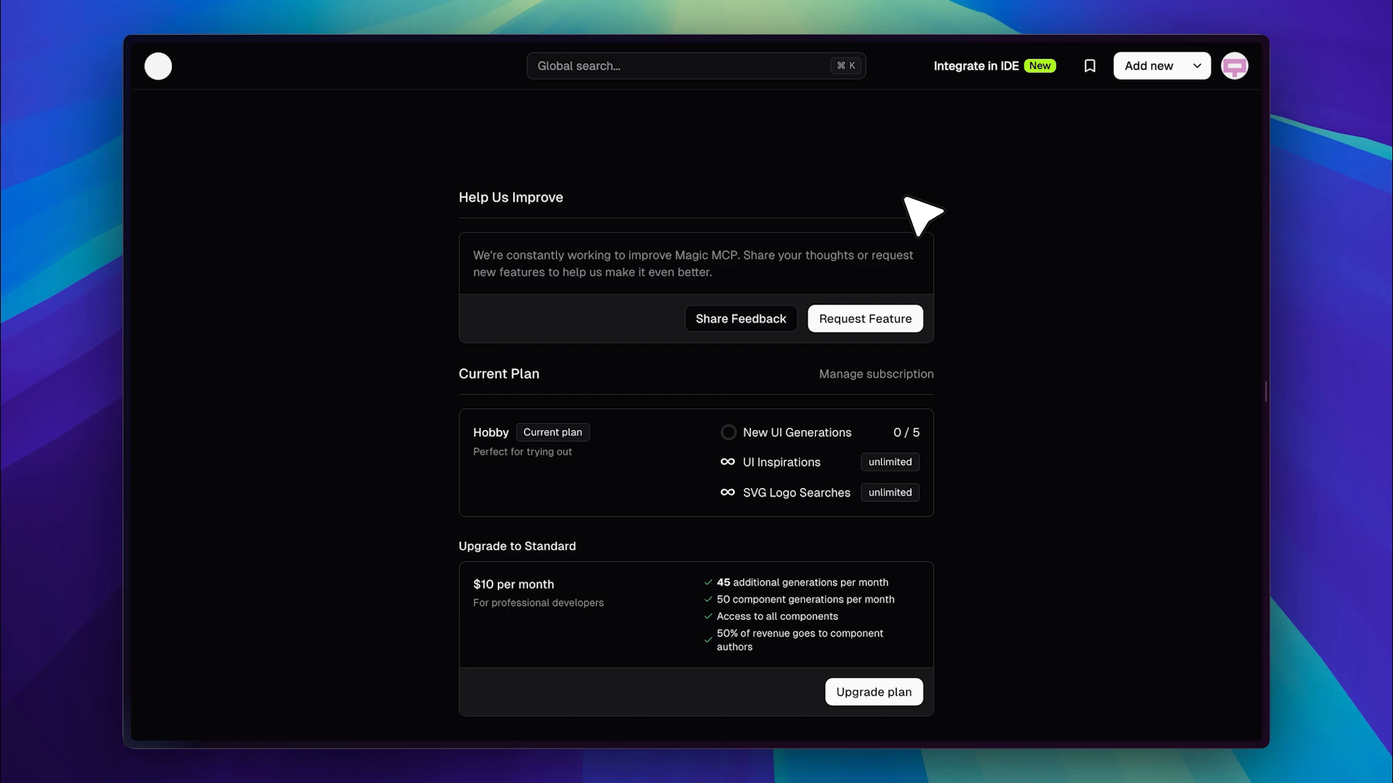
mouse_move(919, 177)
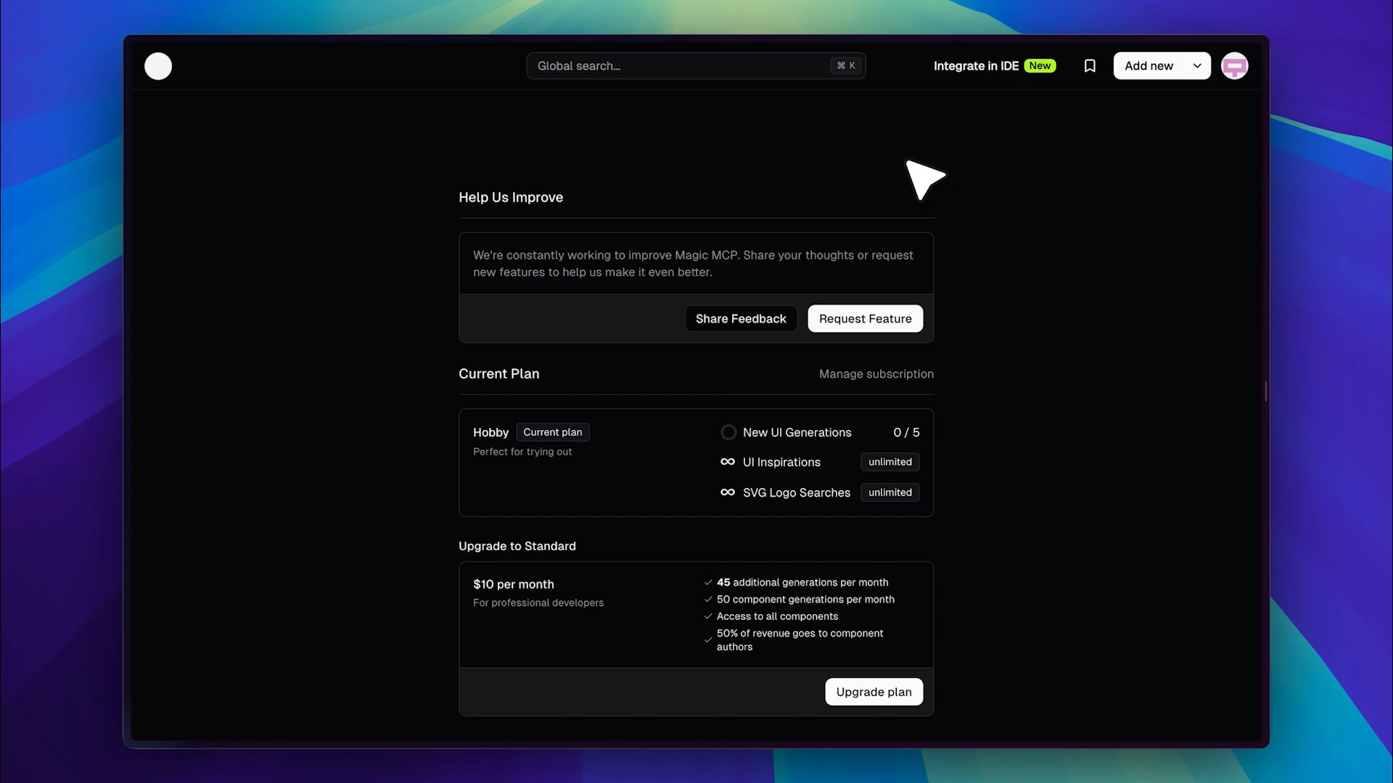
click(1233, 65)
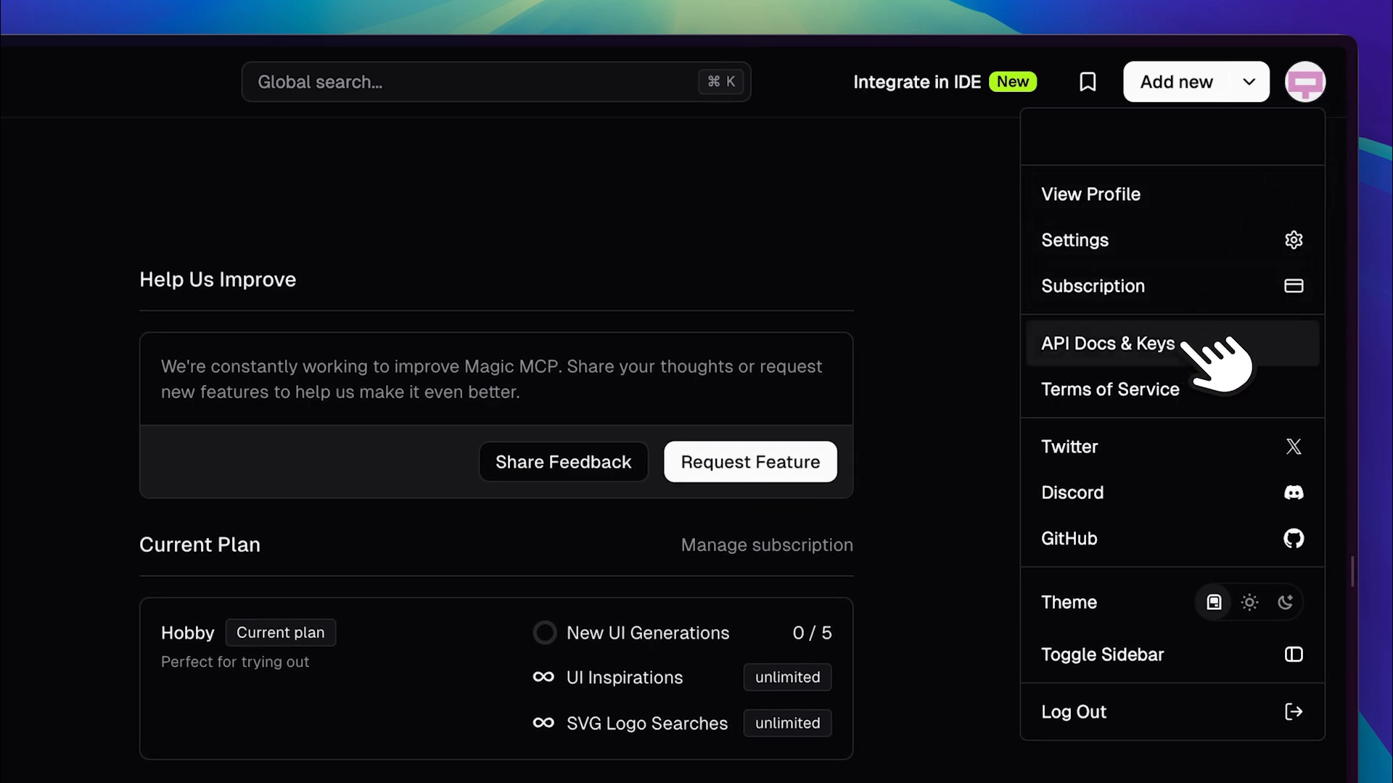
Step: Choose 'API Docs & Keys' and scroll the API Access page on key authentication
click(1107, 344)
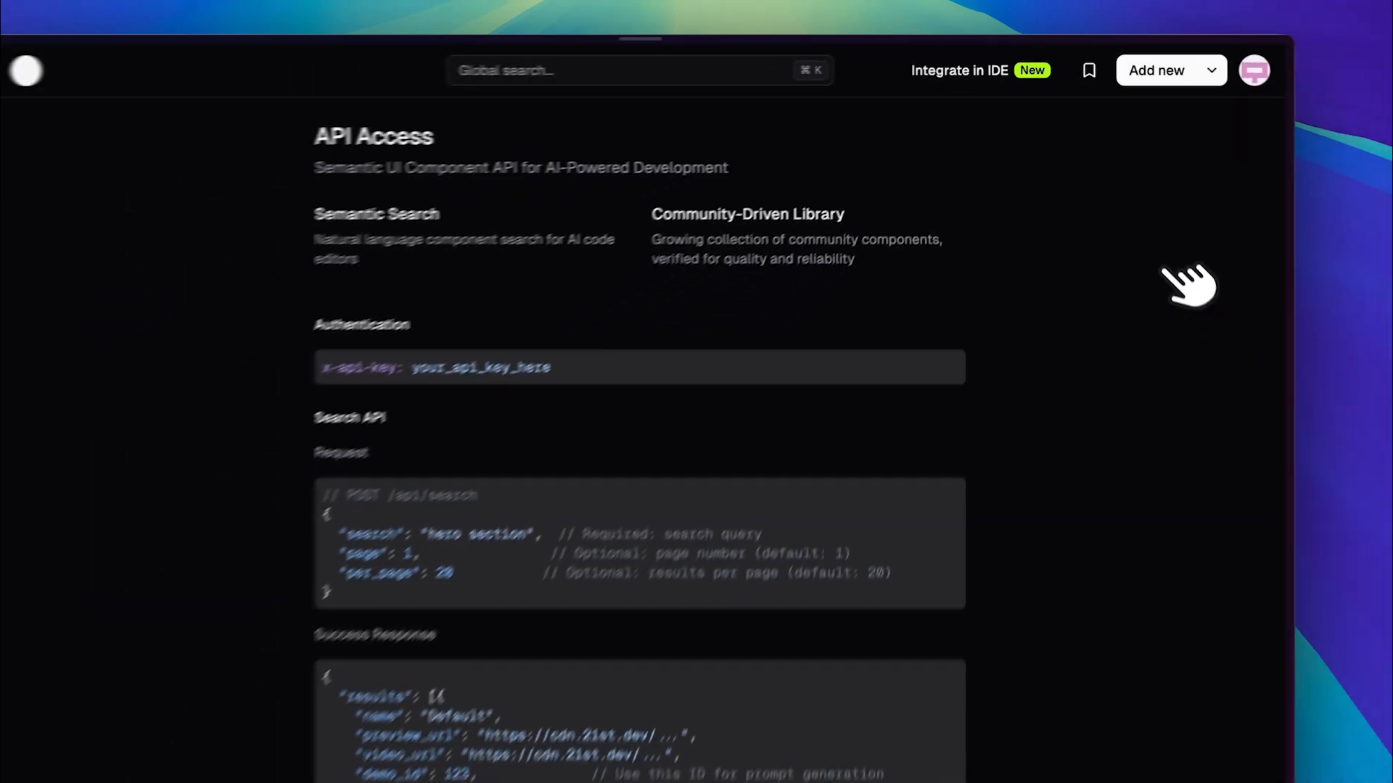
scroll(down, 3)
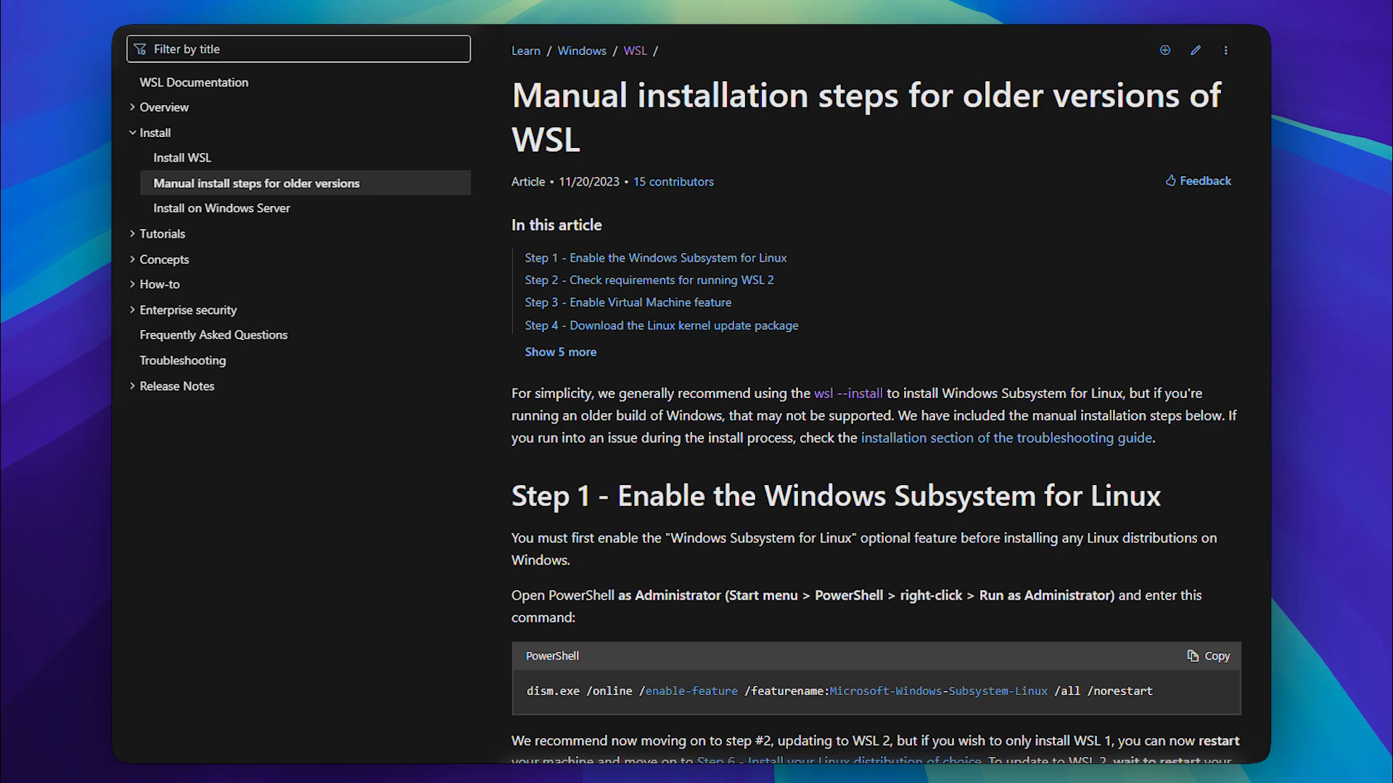
scroll(down, 3)
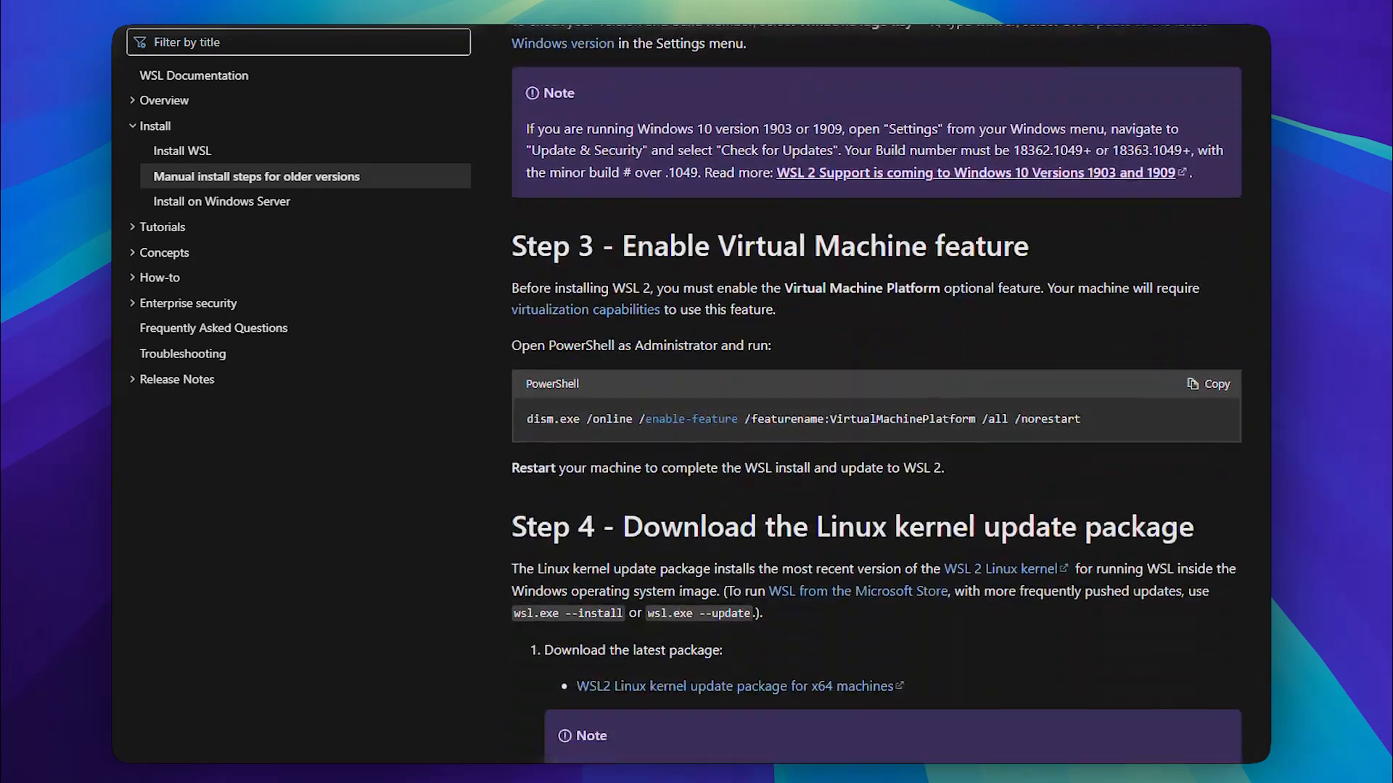
scroll(down, 3)
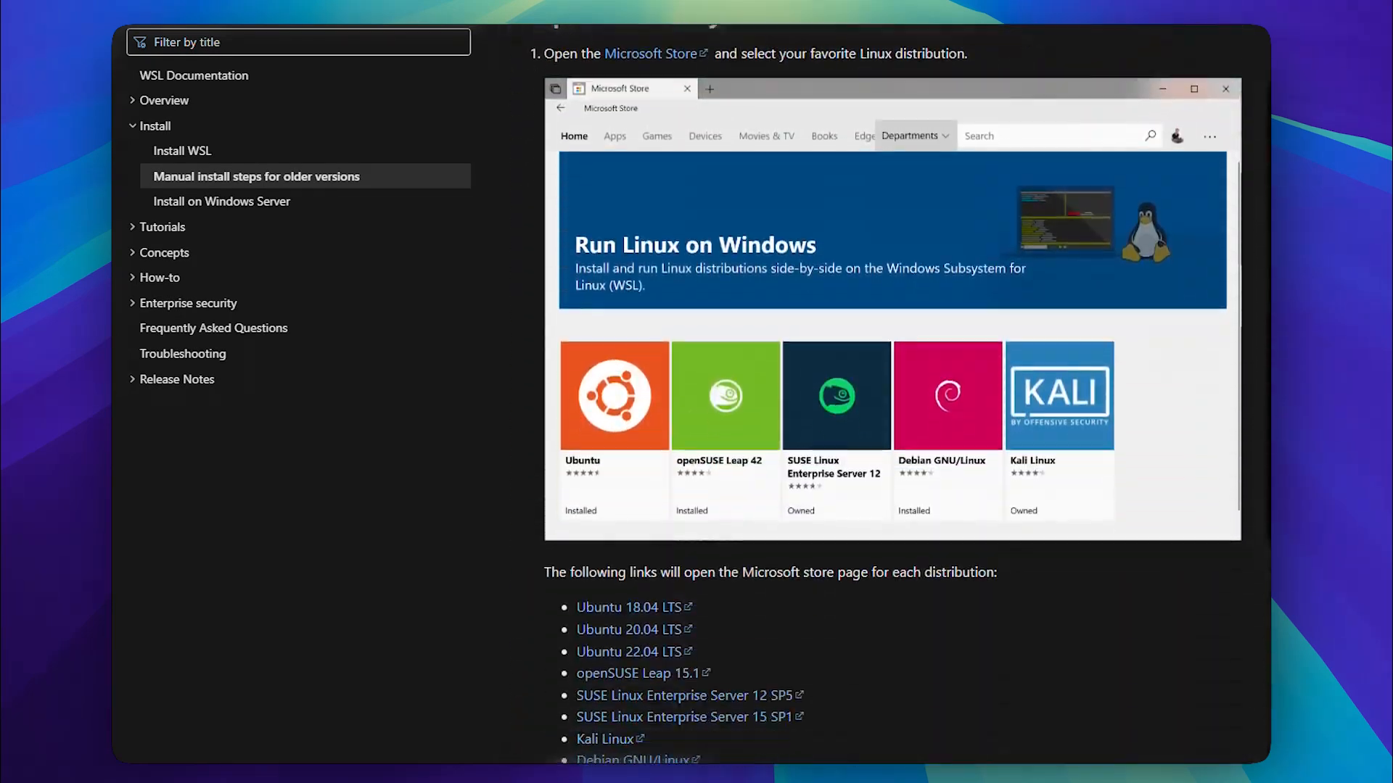
scroll(down, 3)
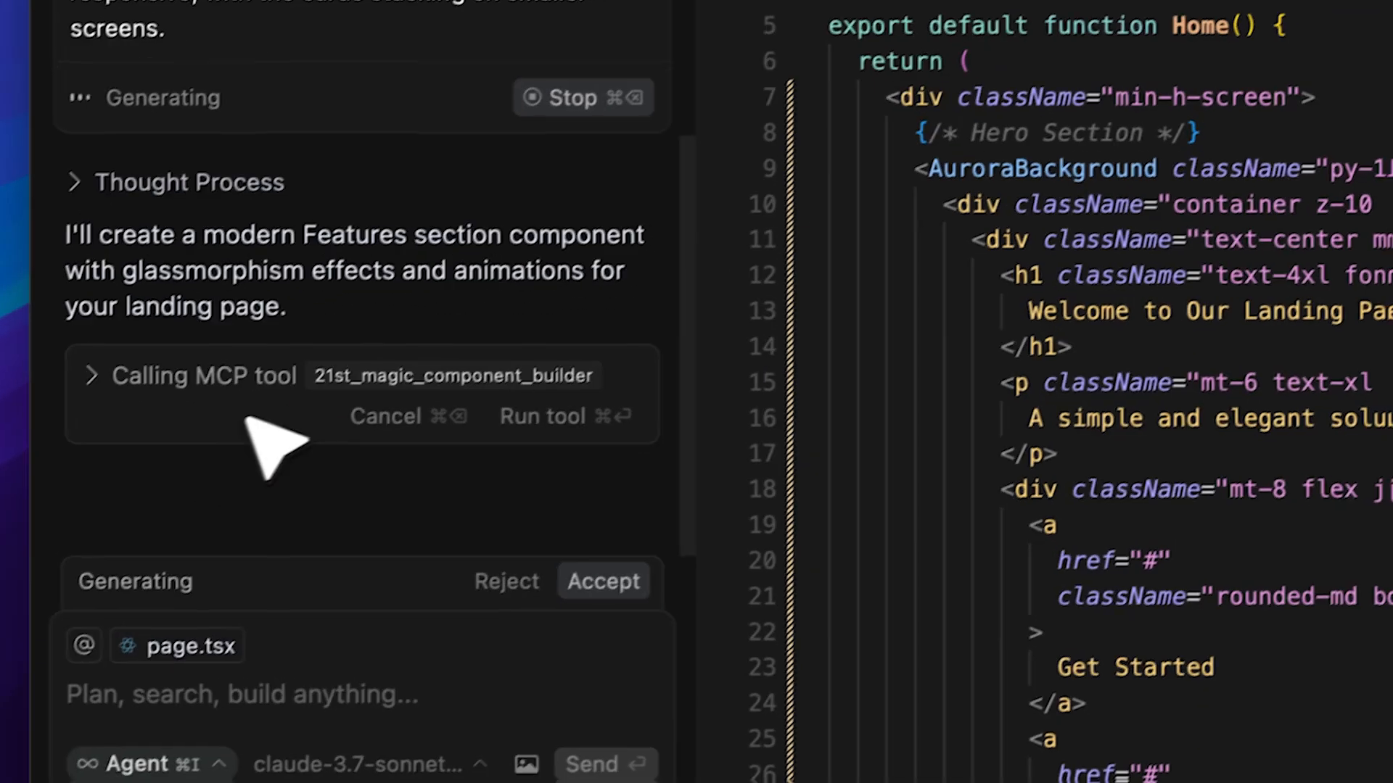
Step: Expand the logo_search MCP call to show its queries: react, next, tailwind, vercel, github in JSX
click(541, 416)
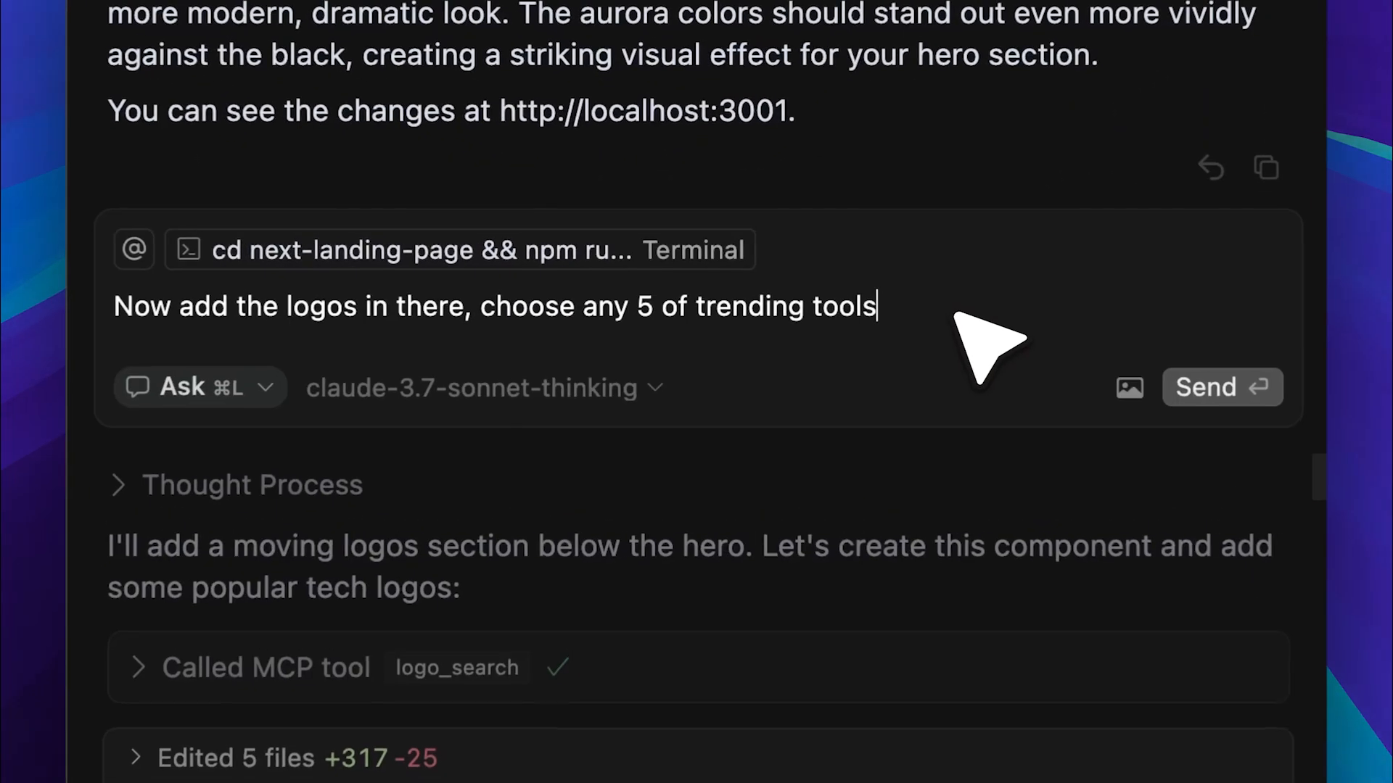
scroll(down, 3)
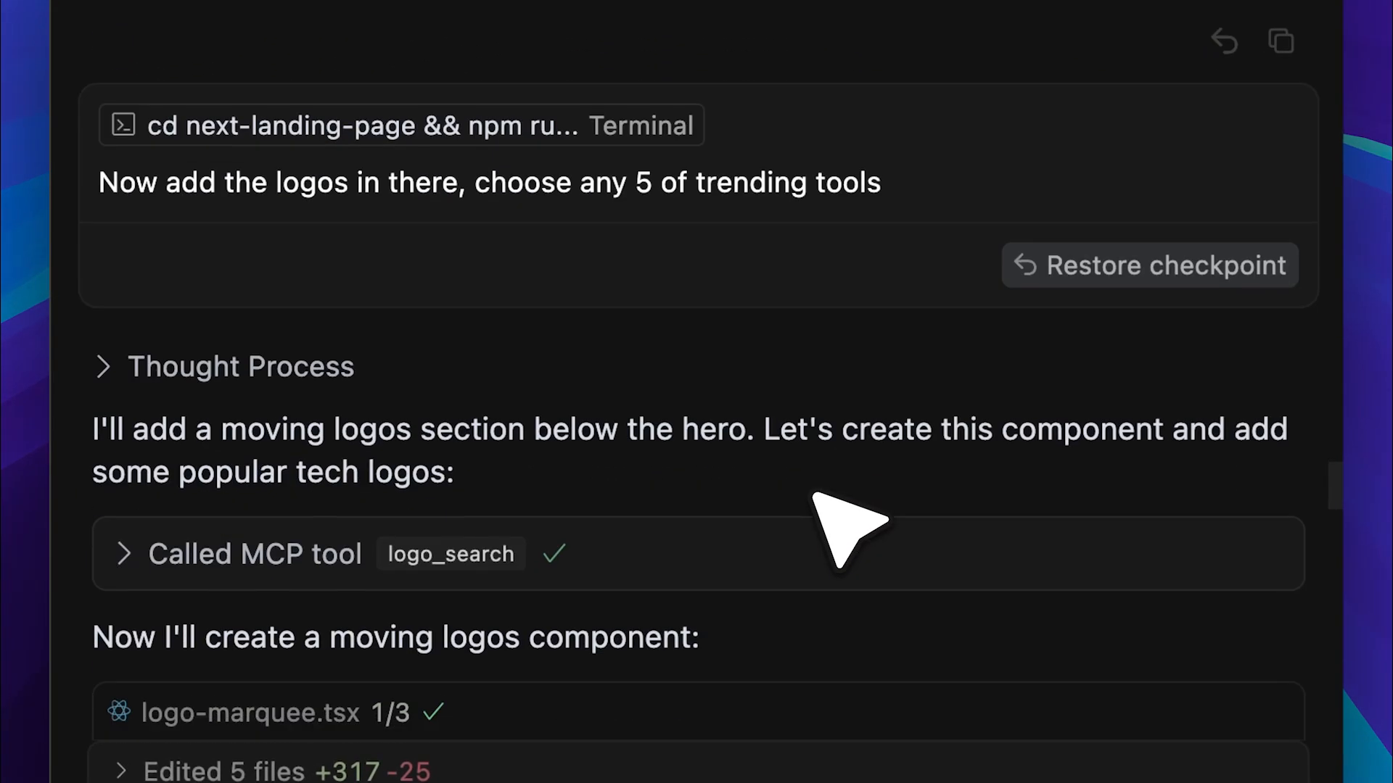
click(255, 552)
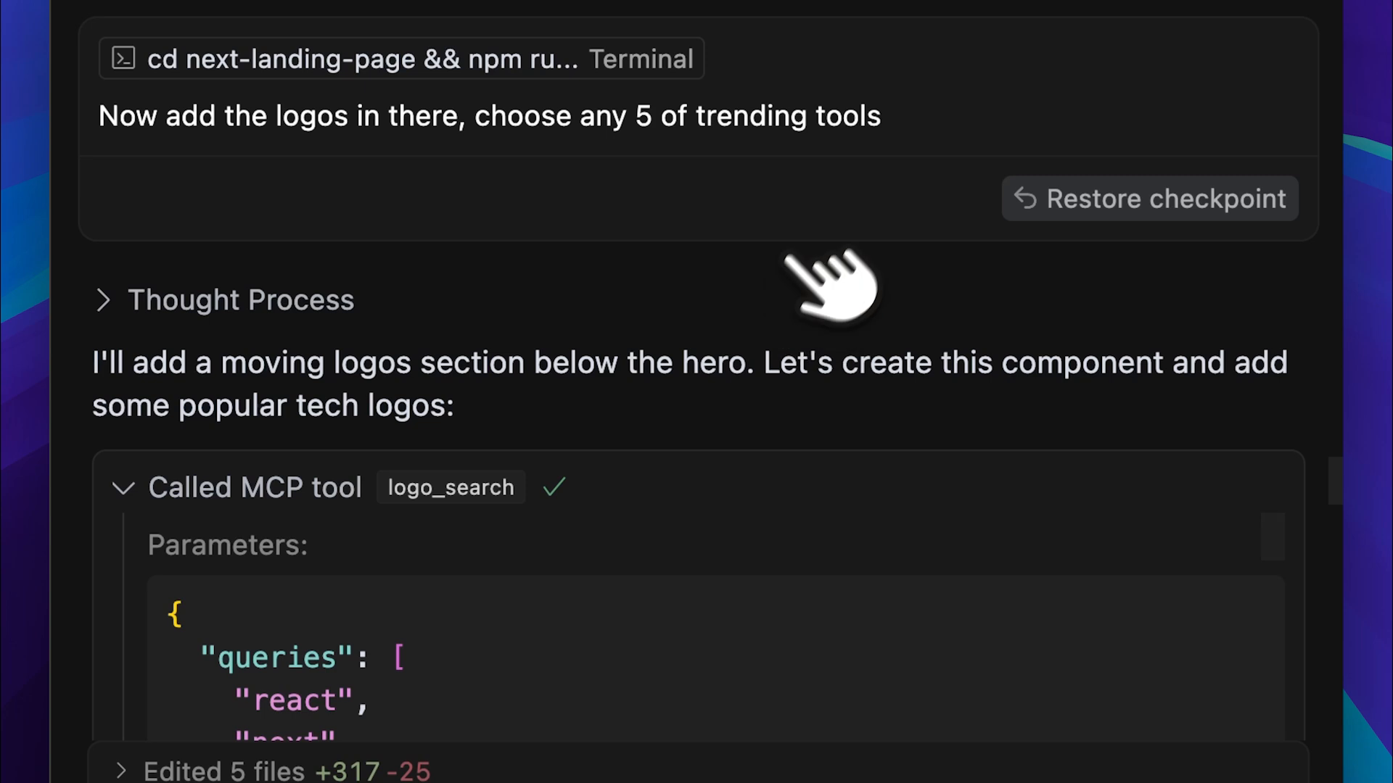
scroll(down, 3)
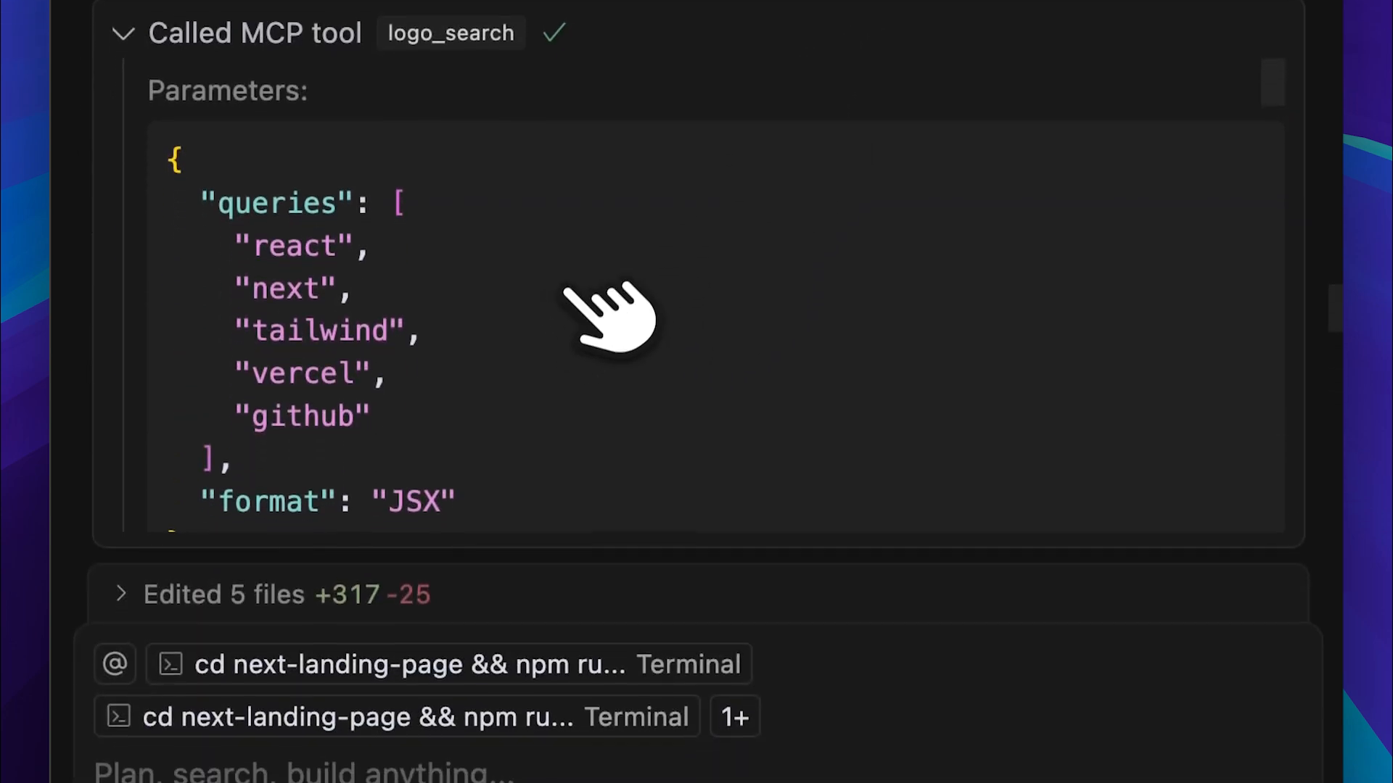
scroll(down, 3)
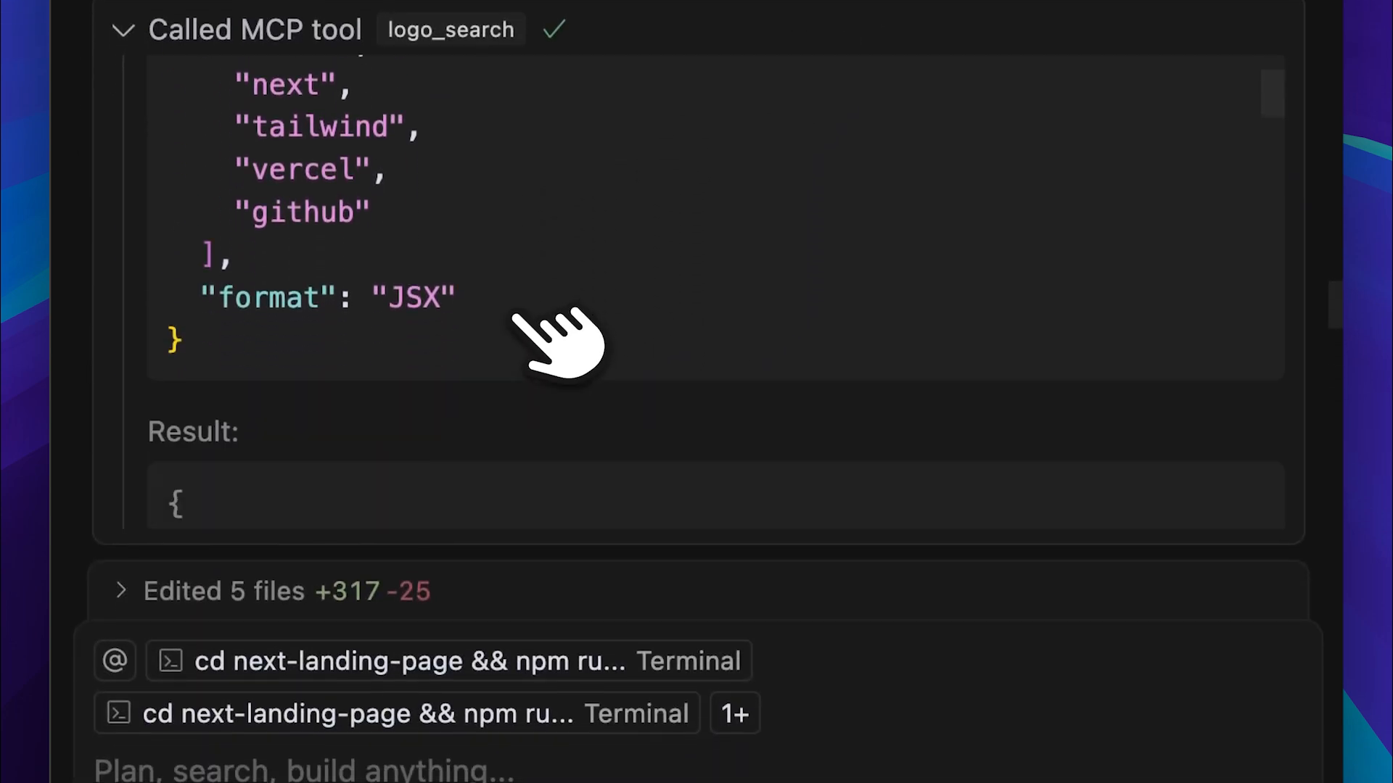
mouse_move(581, 334)
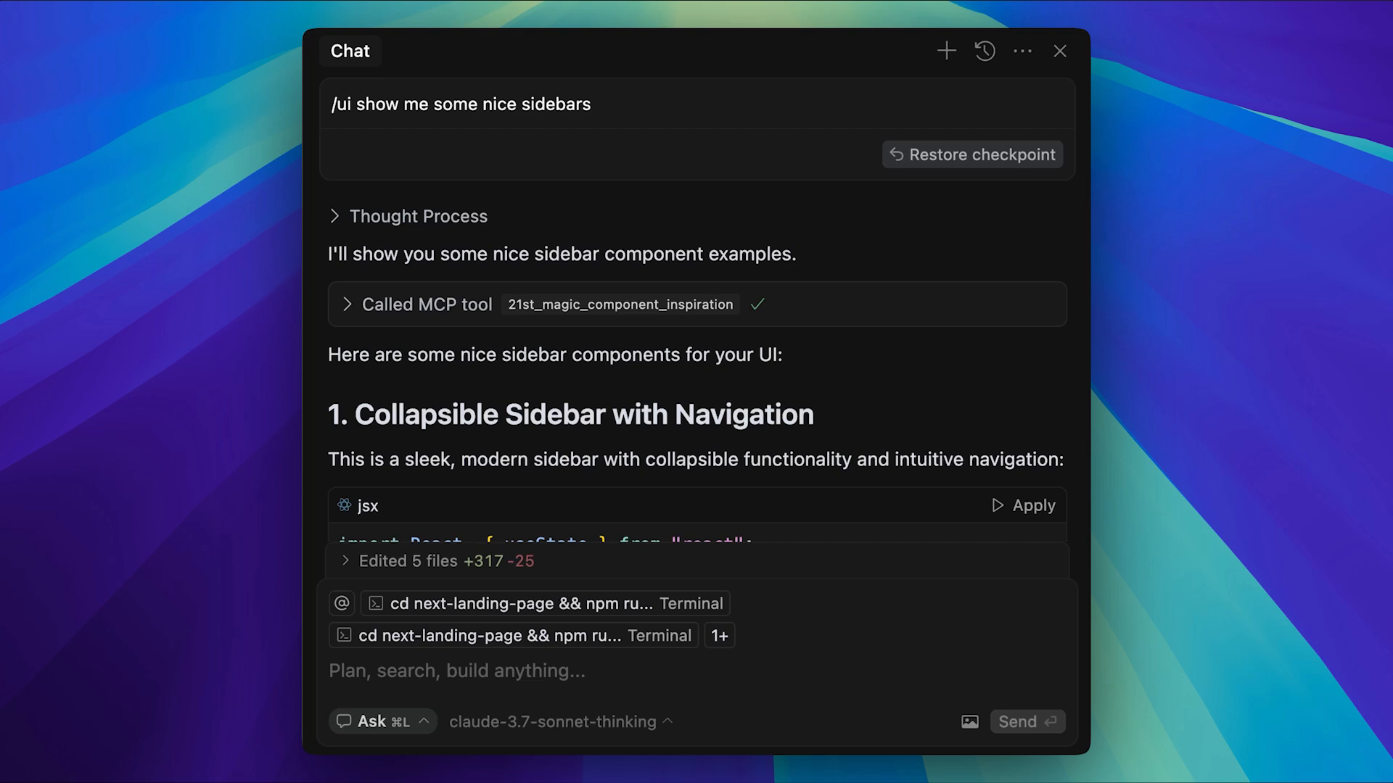
Step: Scroll through the JSX sidebar examples returned for the '/ui show me some nice sidebars' chat
scroll(down, 3)
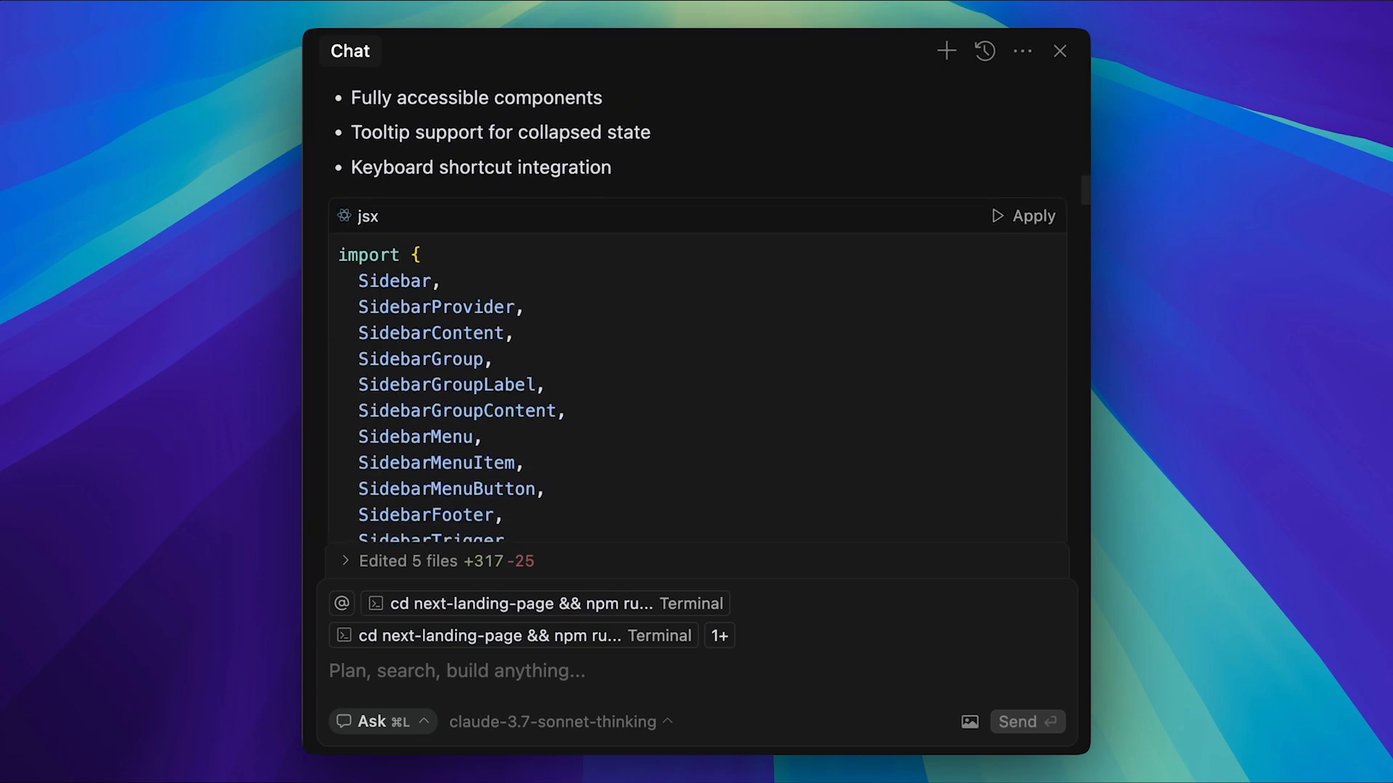
scroll(down, 3)
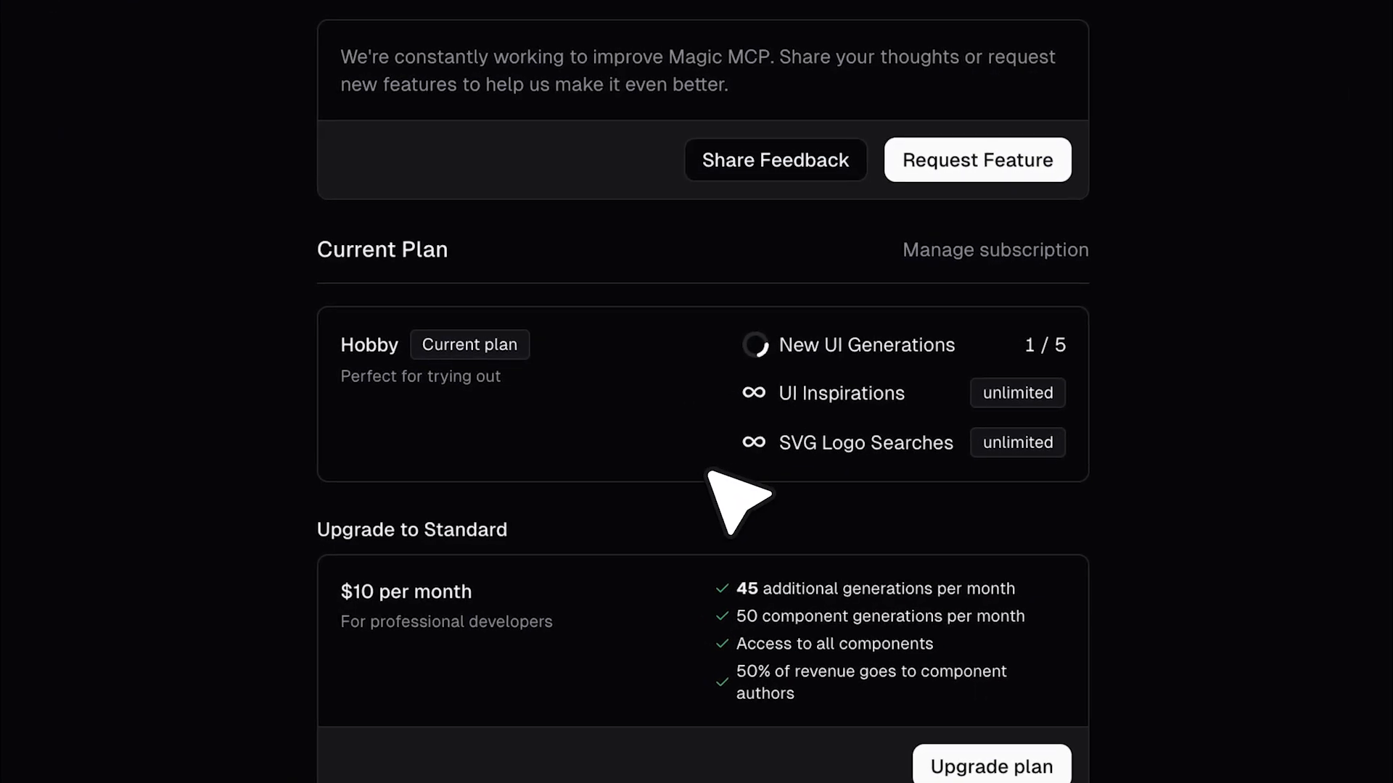
mouse_move(653, 436)
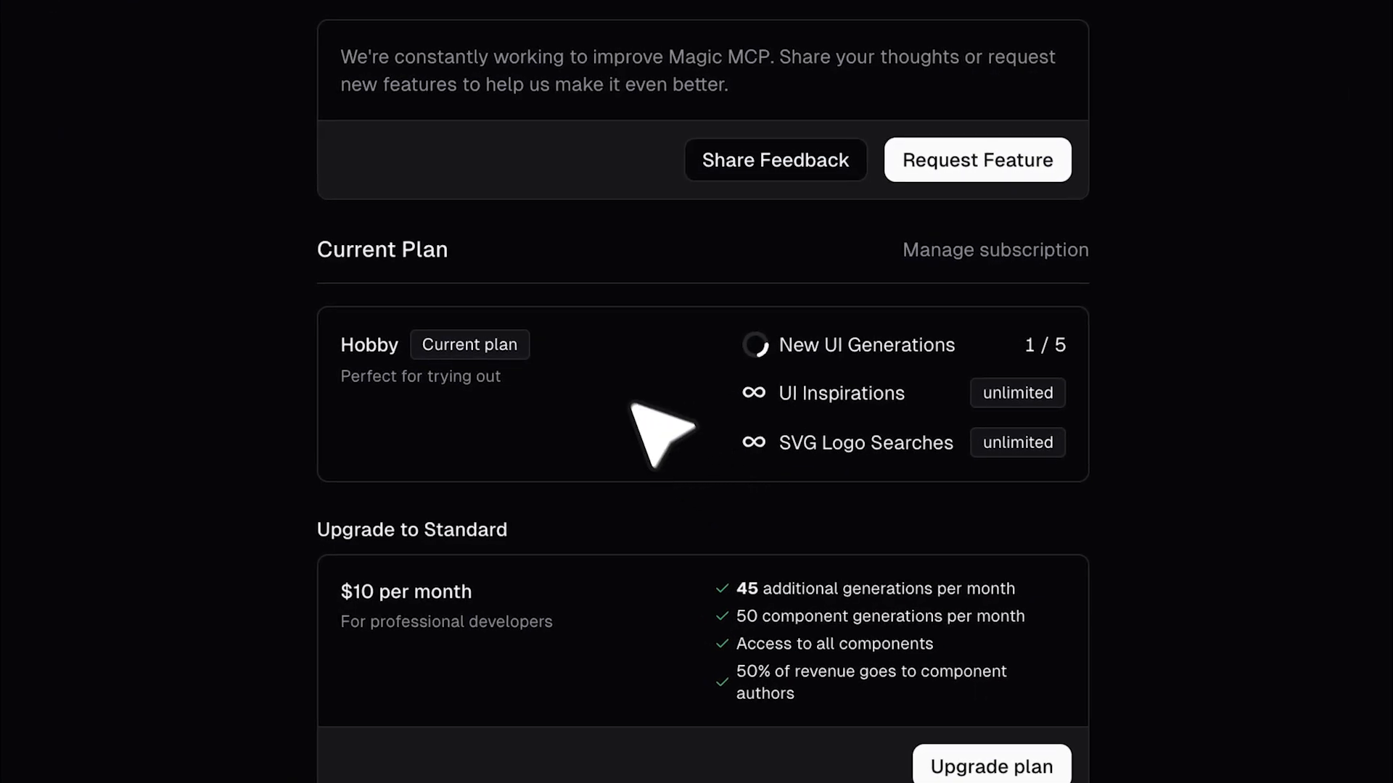
mouse_move(728, 355)
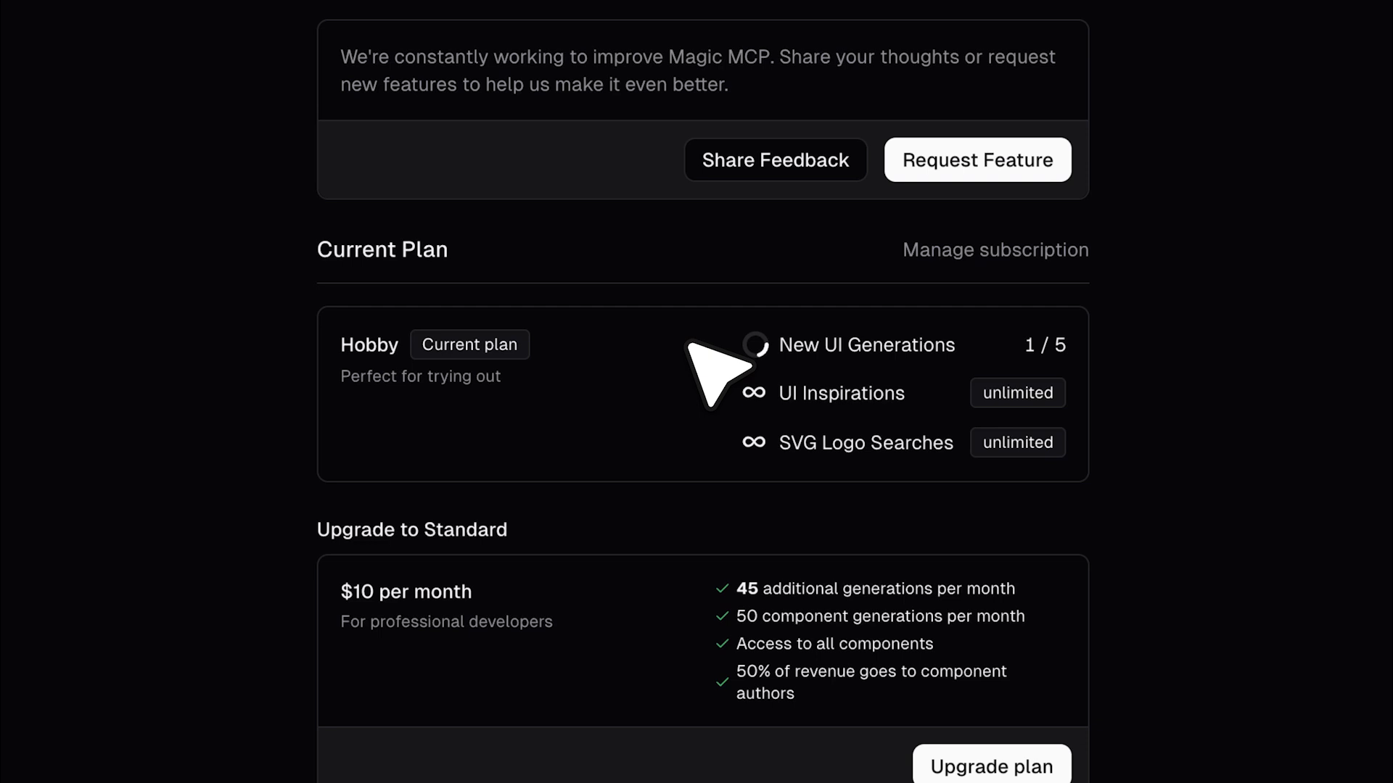
Step: Scroll the Magic account page to the Hobby limits and the $10/month Standard upgrade
scroll(down, 3)
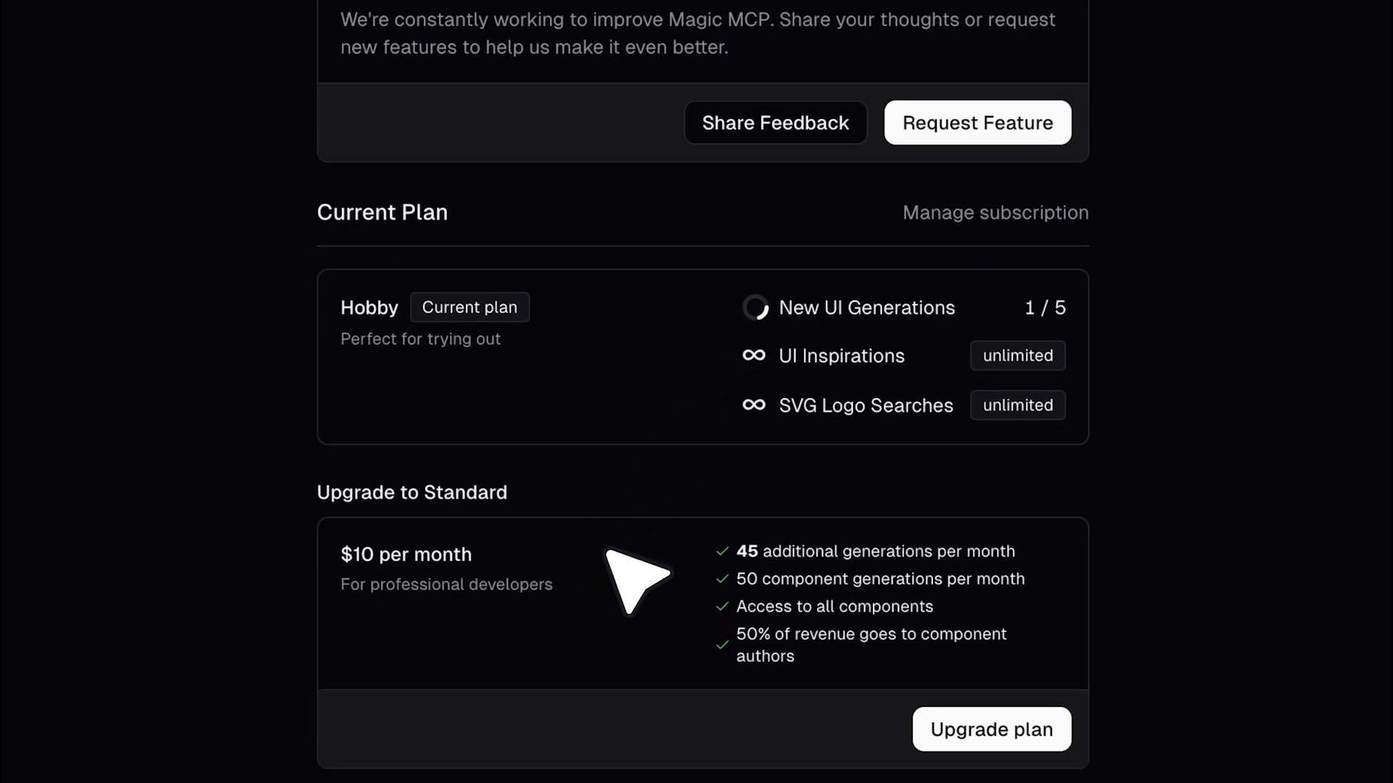
mouse_move(750, 319)
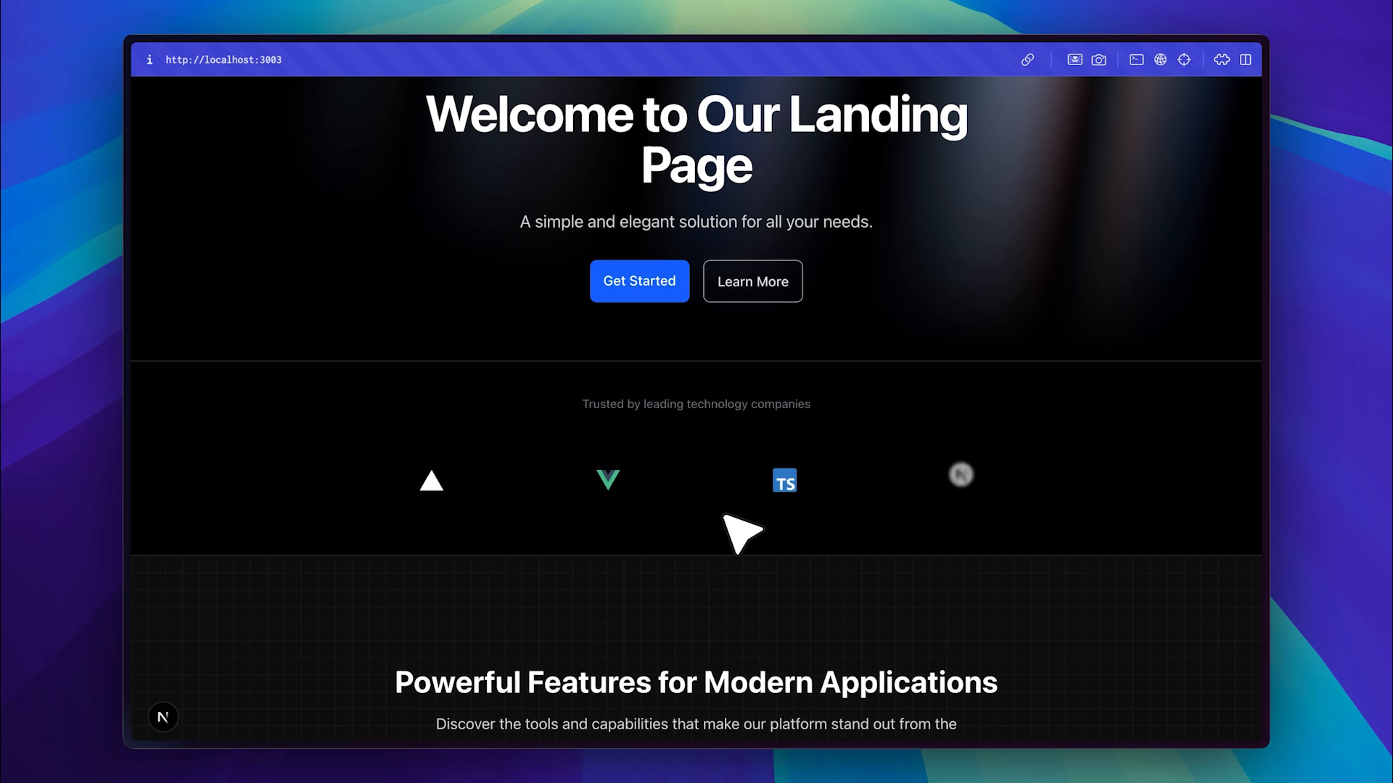
Step: Scroll localhost:3003 past the aurora hero, logo marquee and three glass feature cards
scroll(down, 3)
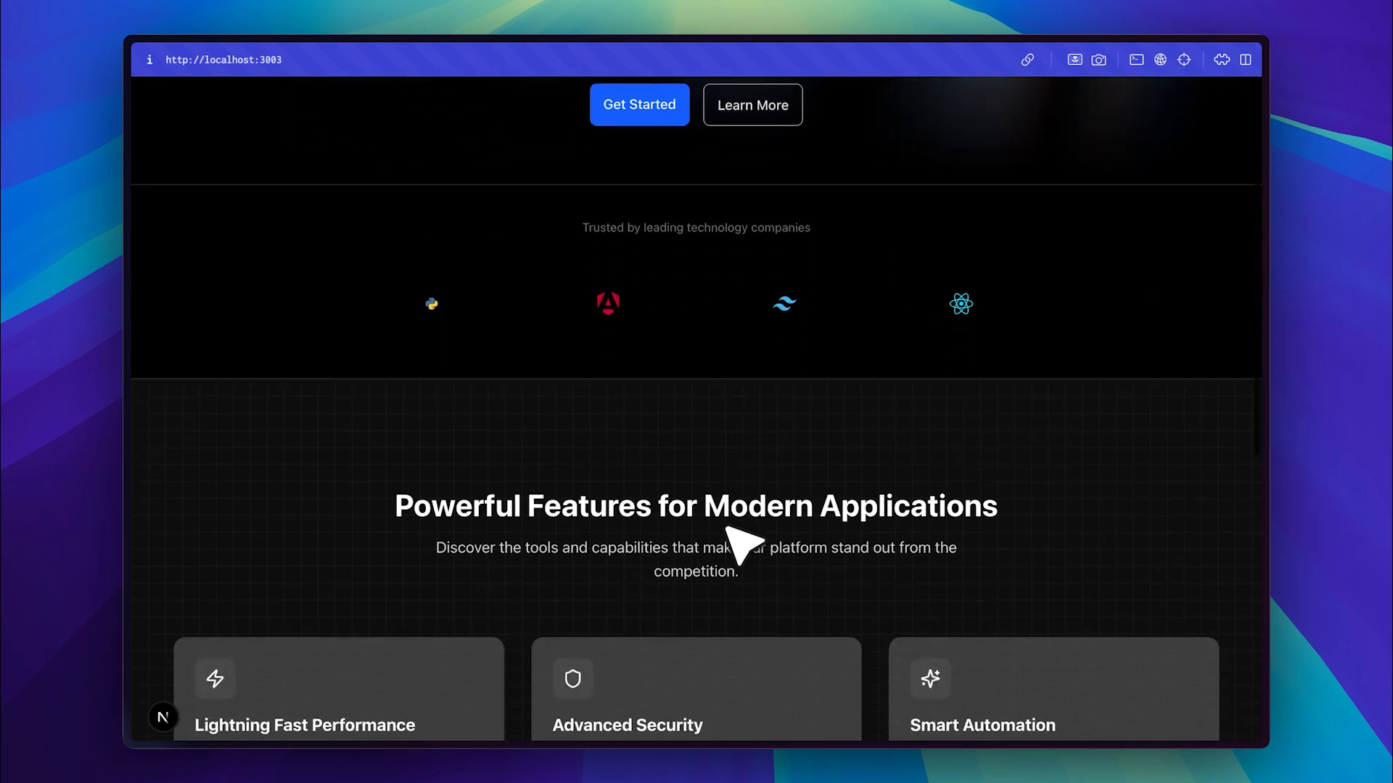
scroll(down, 3)
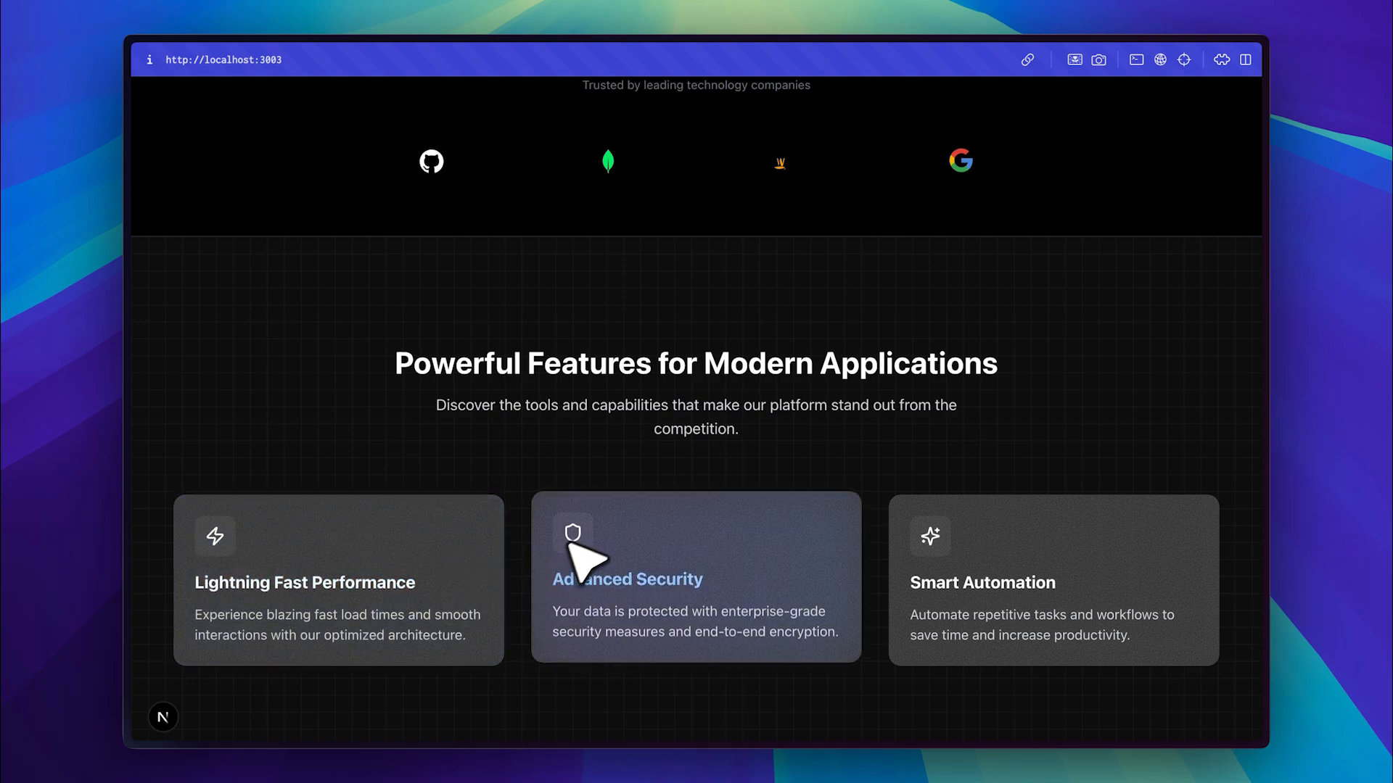
scroll(down, 3)
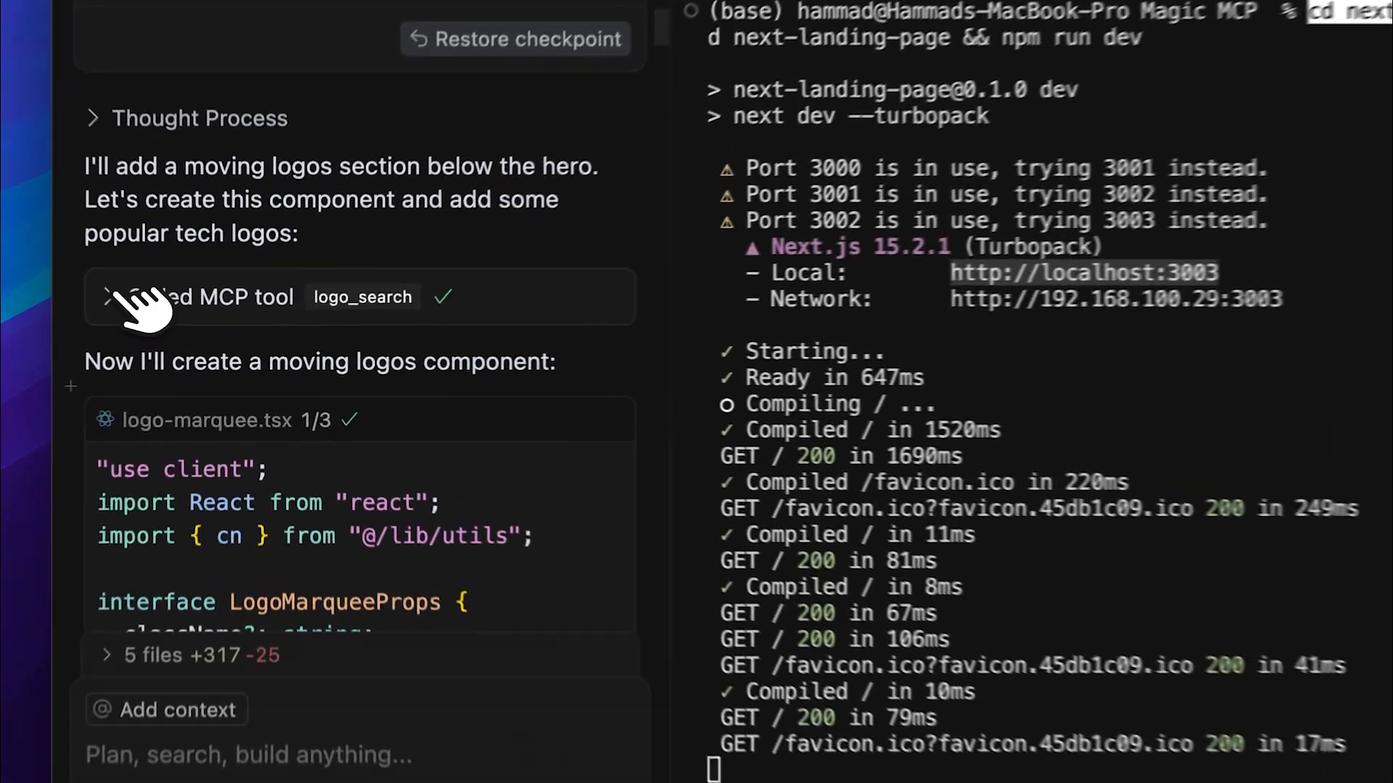
Step: Expand the logo_search call to show its react, next, tailwind, vercel, github query list
click(106, 296)
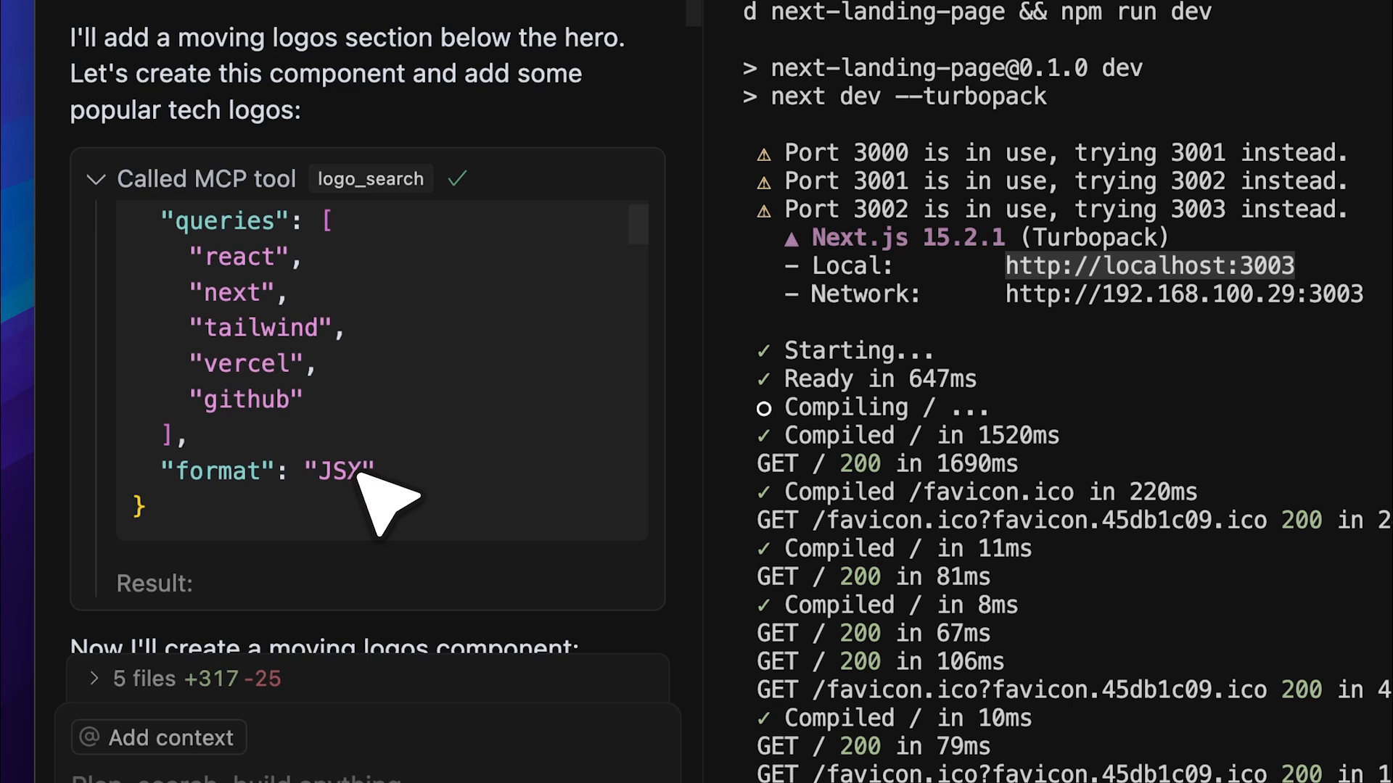
mouse_move(426, 409)
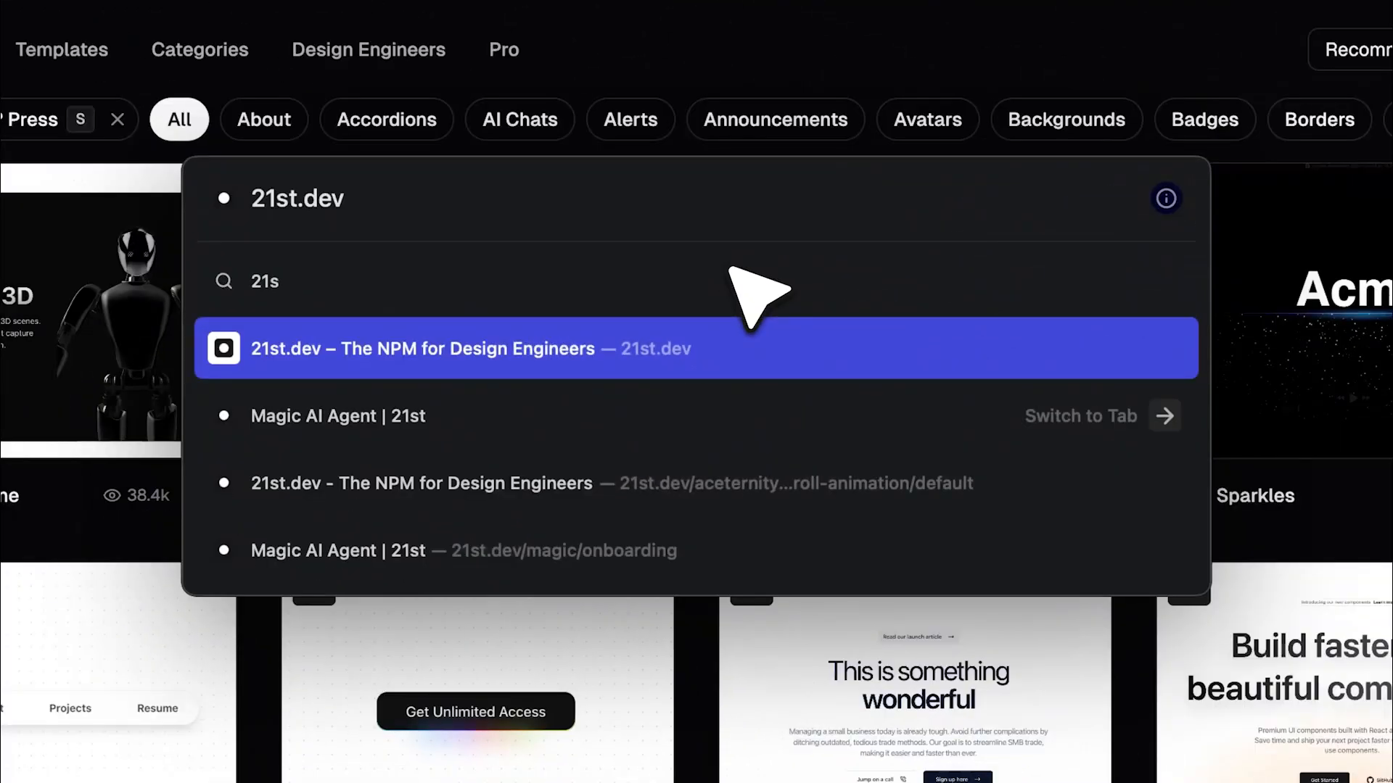
mouse_move(750, 54)
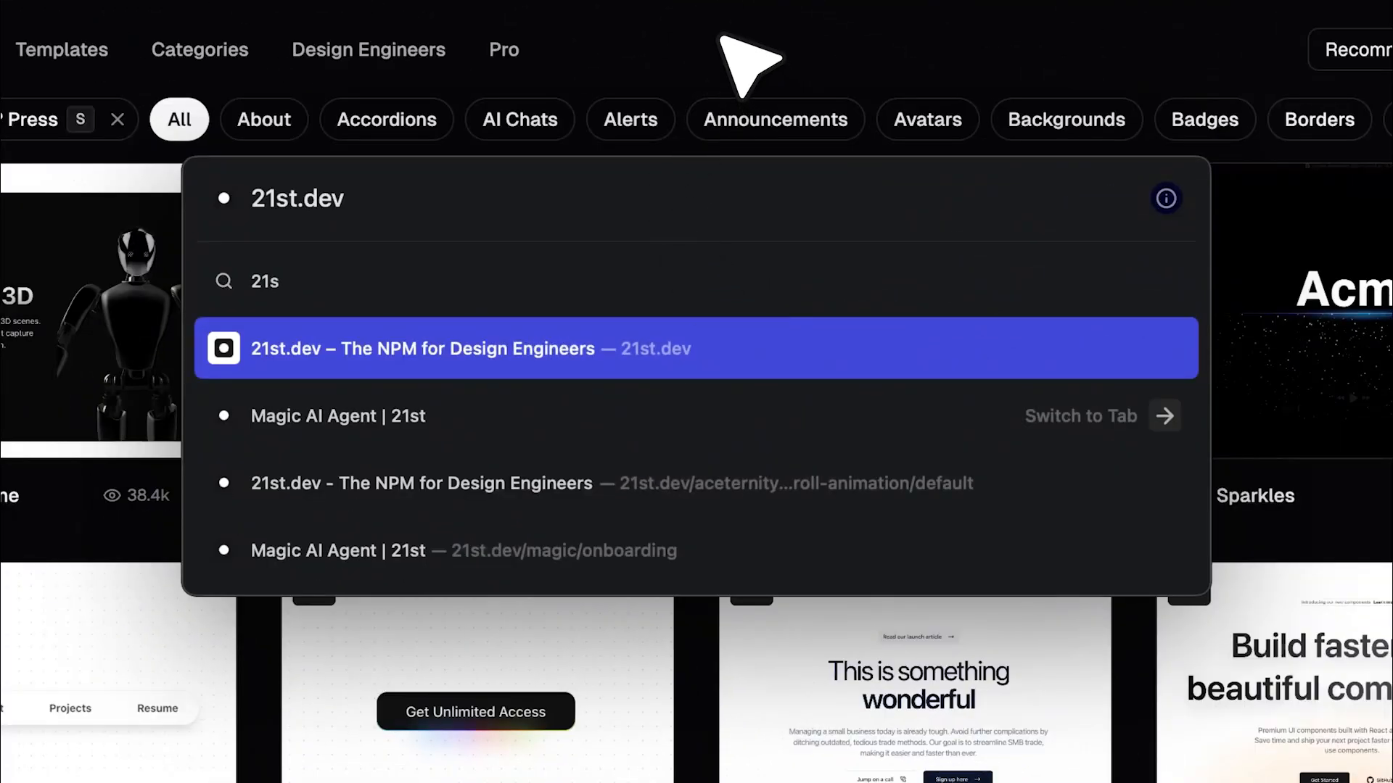
mouse_move(435, 187)
text(c)
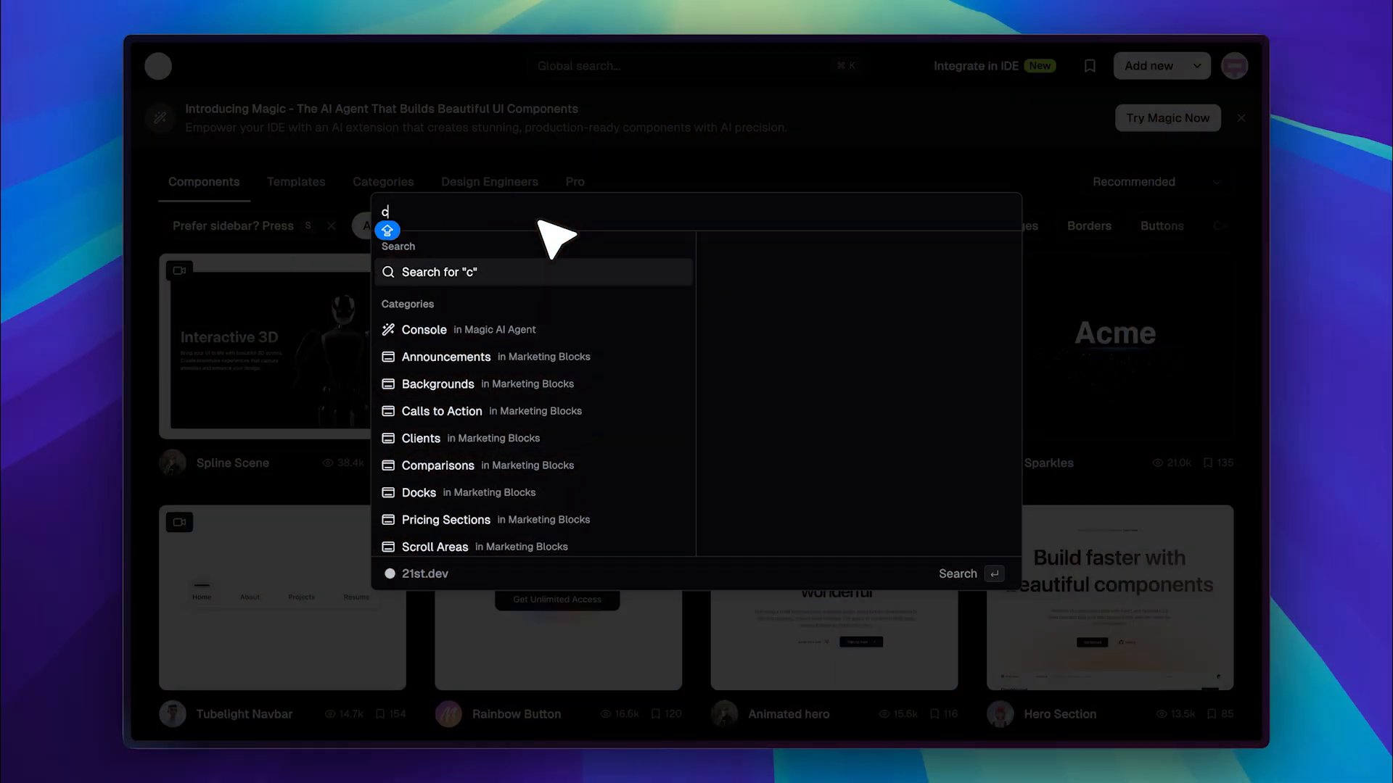
Step: Search 21st.dev for 'card' and scroll the card component results
text(ard)
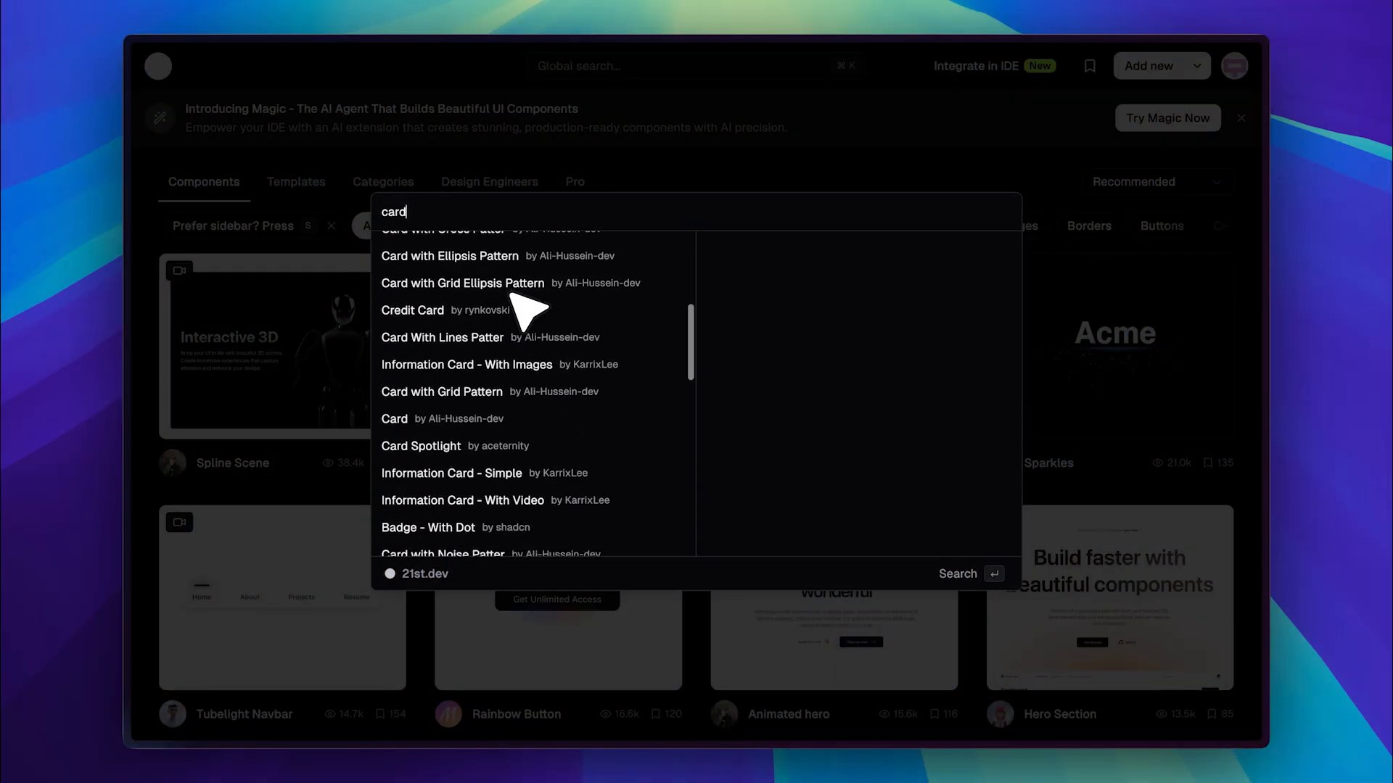
scroll(down, 3)
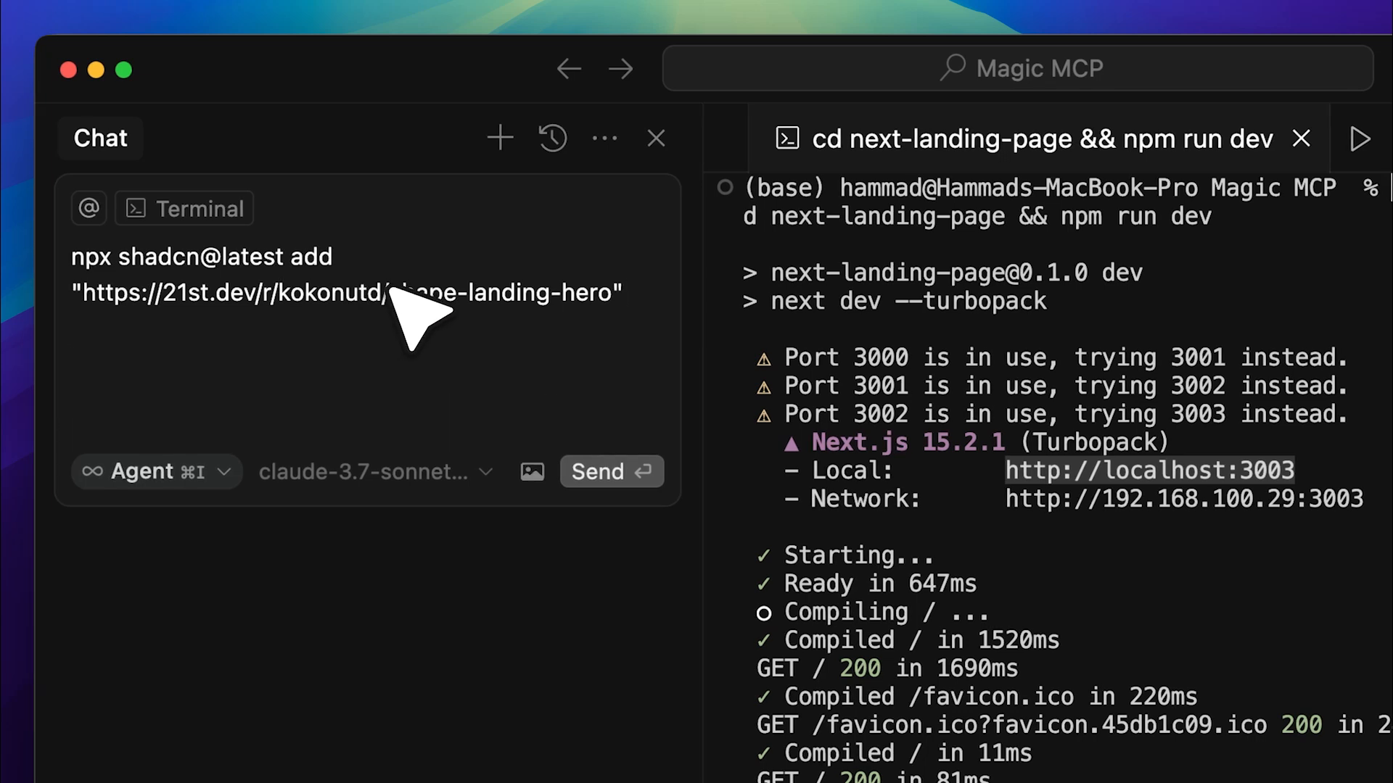
Step: Ask the agent to install the pasted shadcn hero component, noting 'this is a ui component, install'
text(this is a ui component, install)
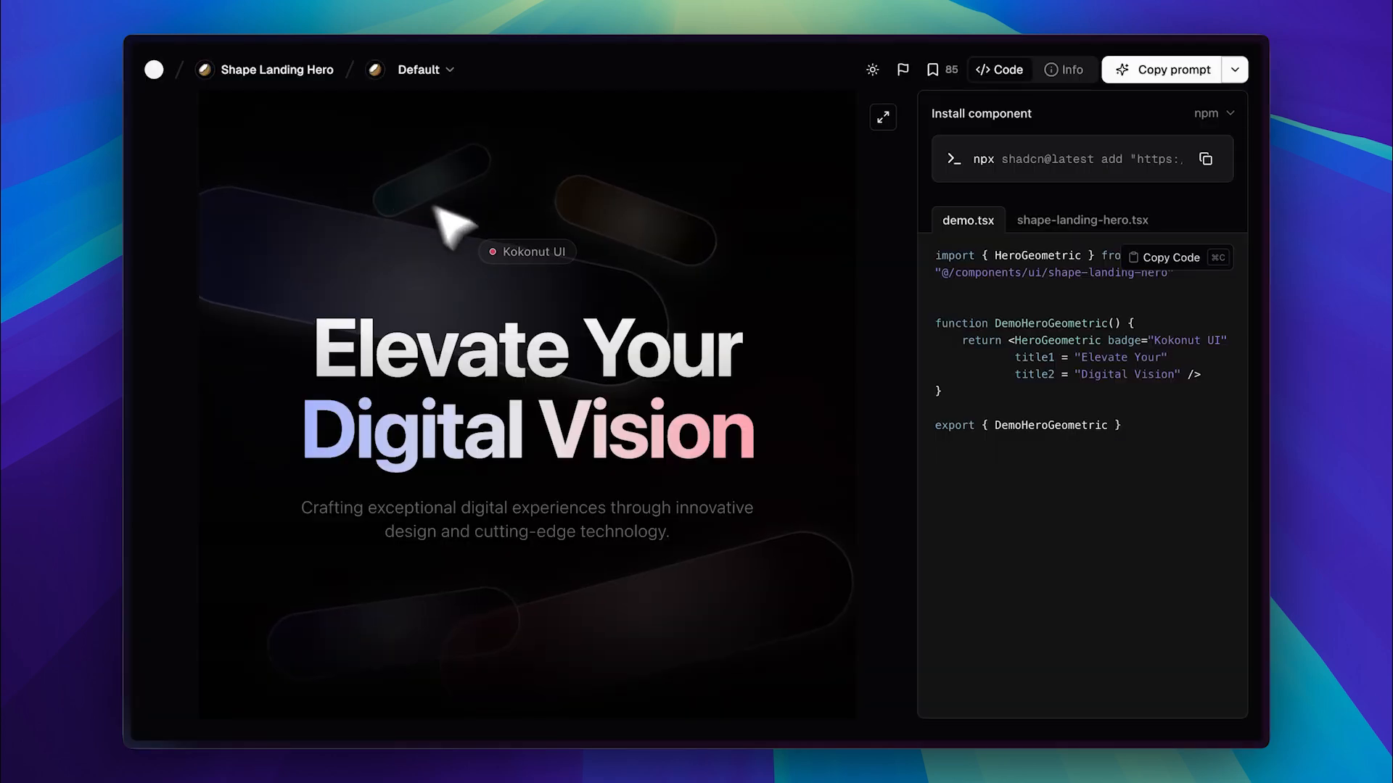
mouse_move(560, 297)
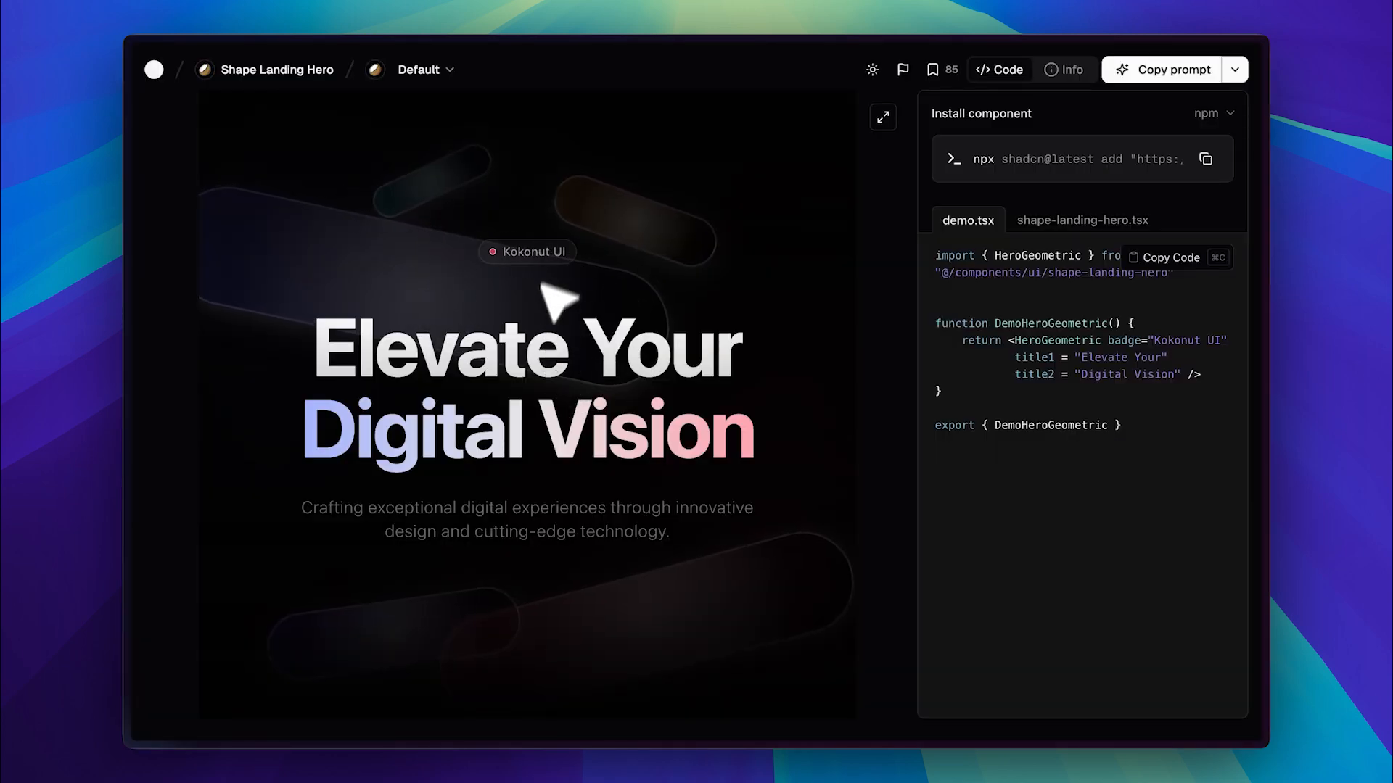
mouse_move(560, 267)
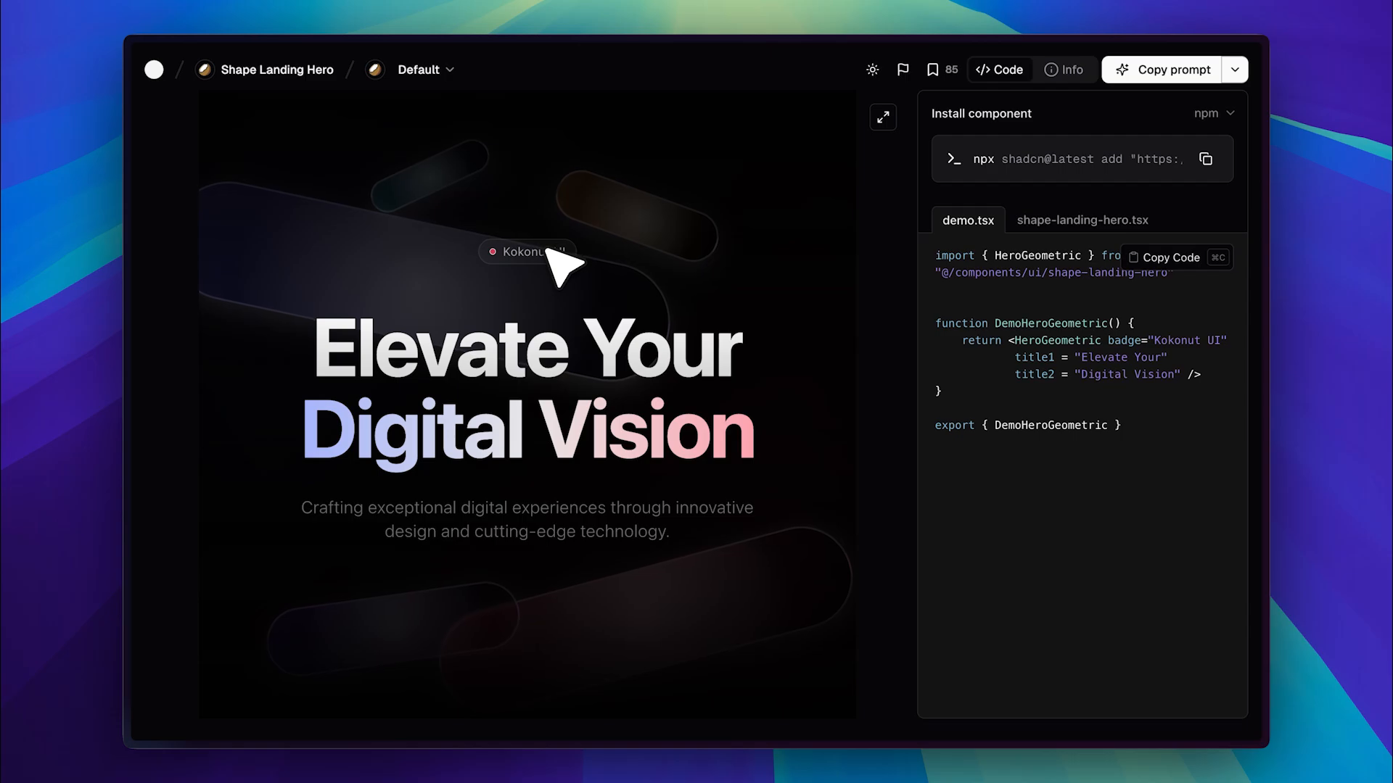